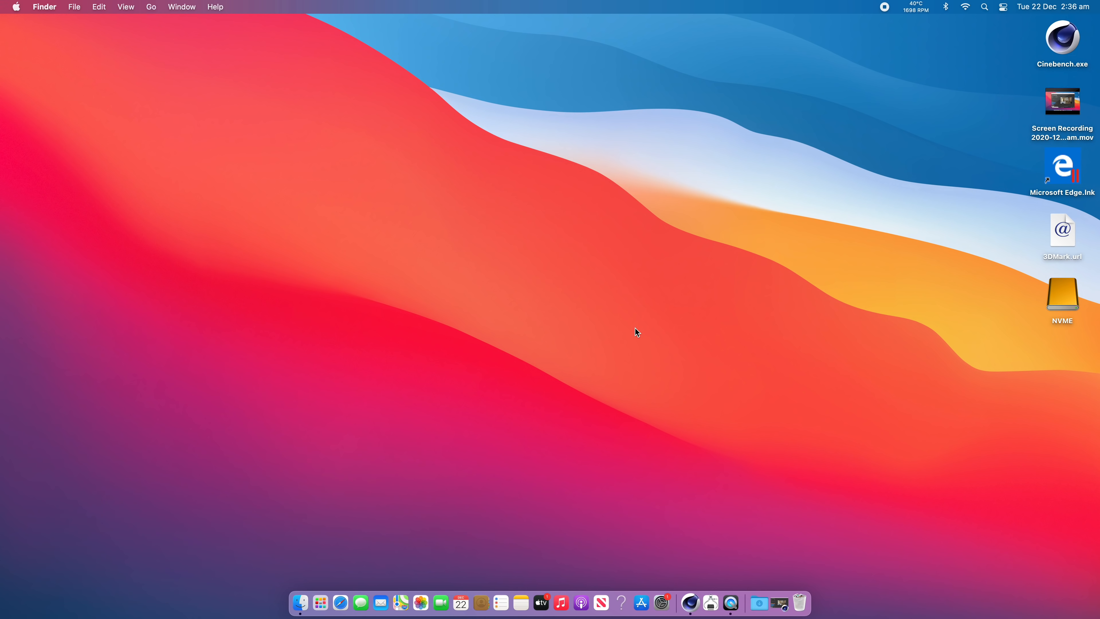
mouse_move(698, 459)
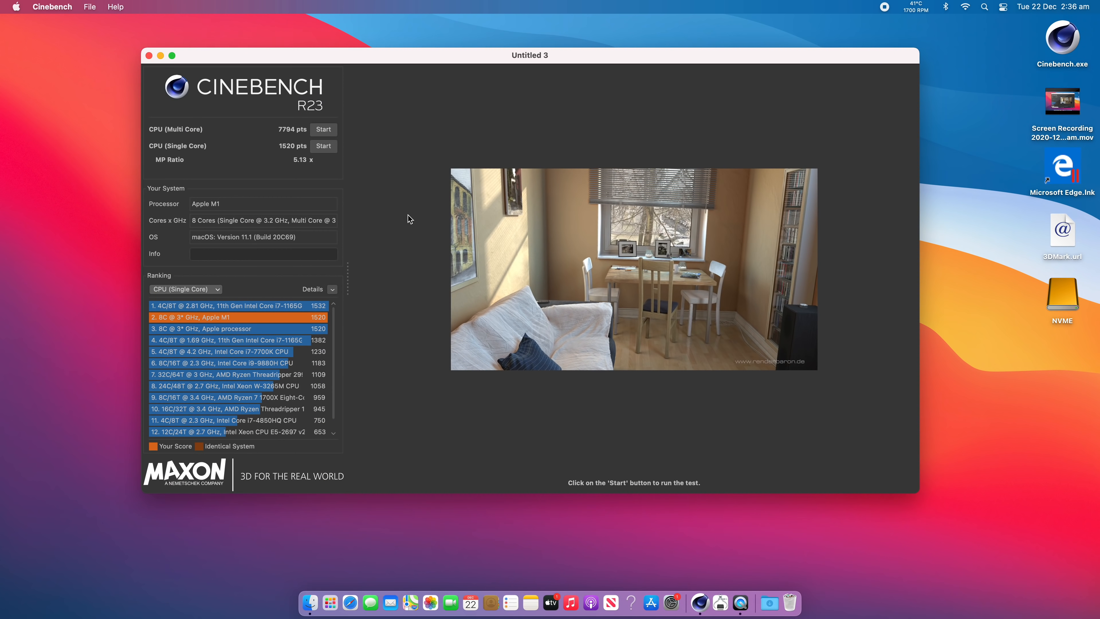
mouse_move(372, 72)
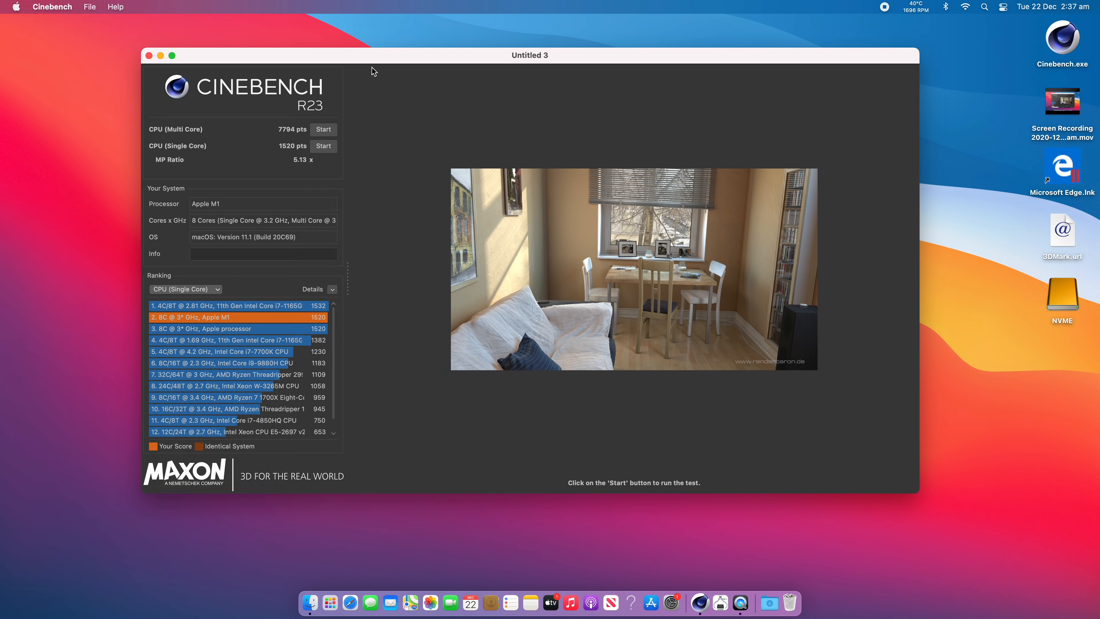
mouse_move(250, 105)
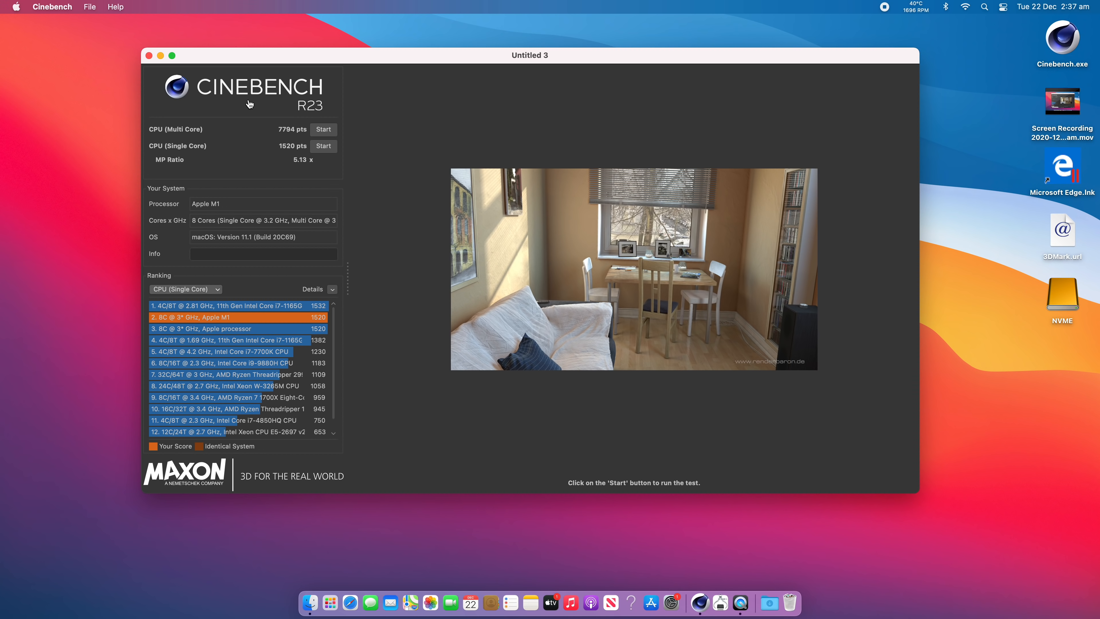
mouse_move(162, 151)
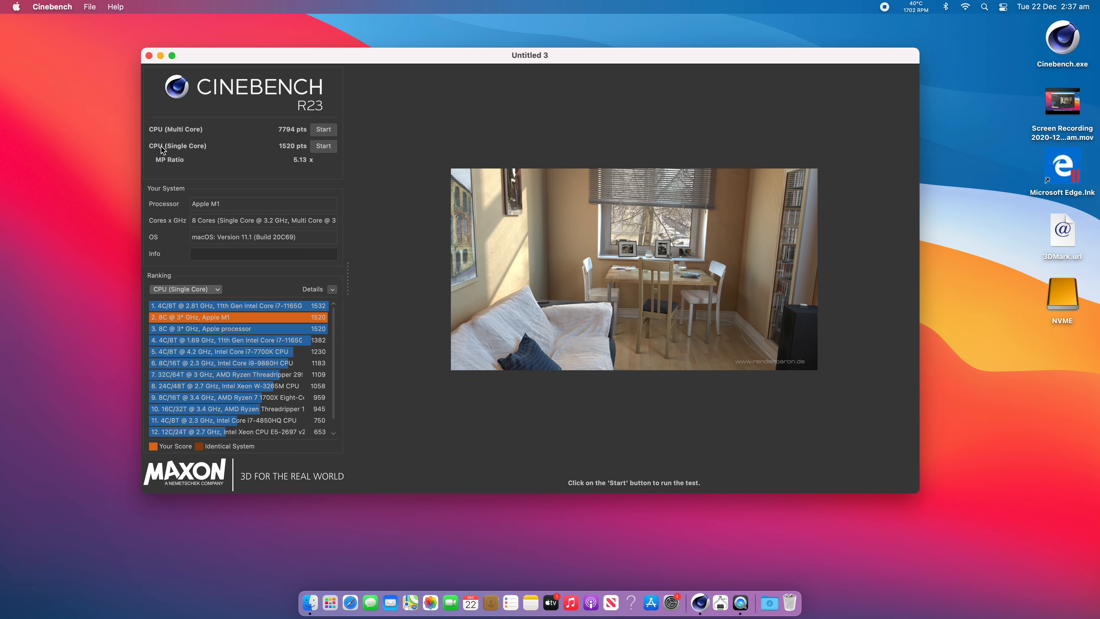
mouse_move(202, 154)
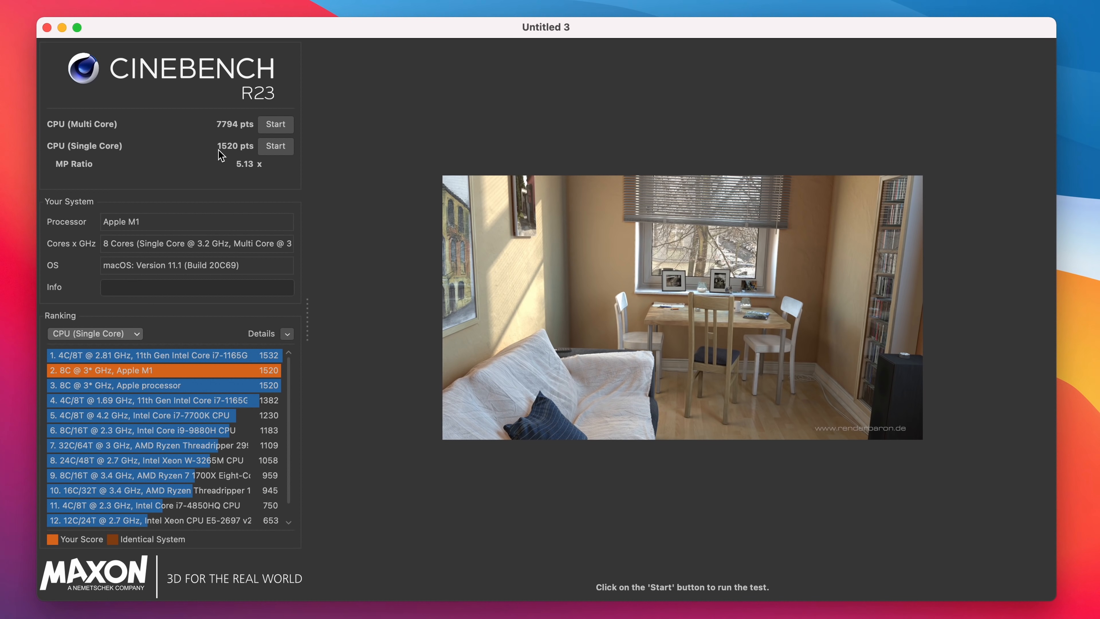
mouse_move(173, 378)
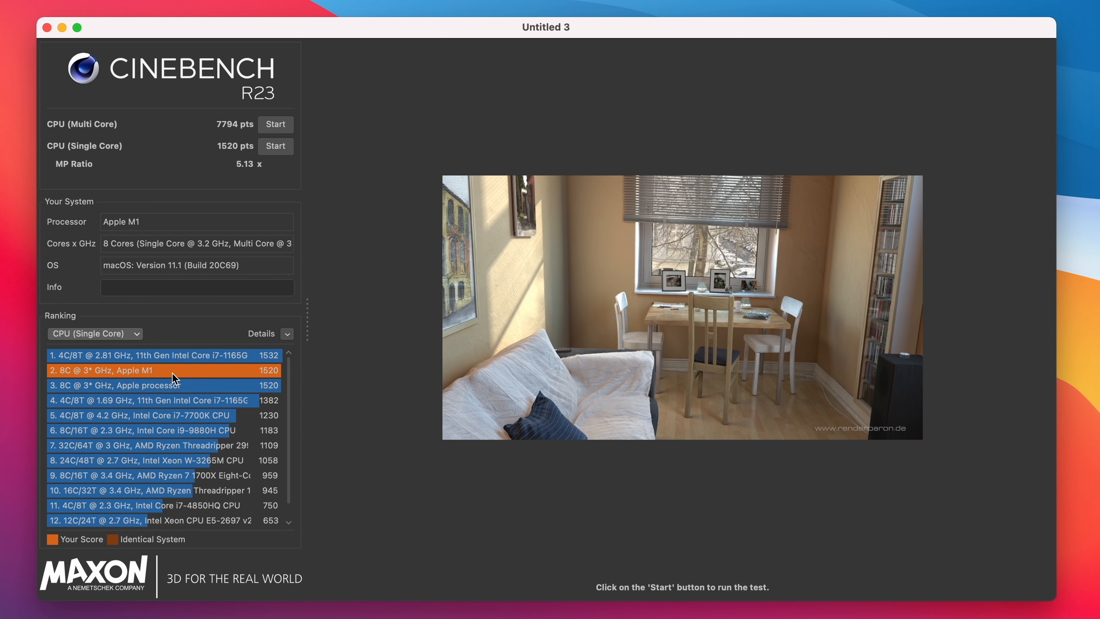
mouse_move(172, 377)
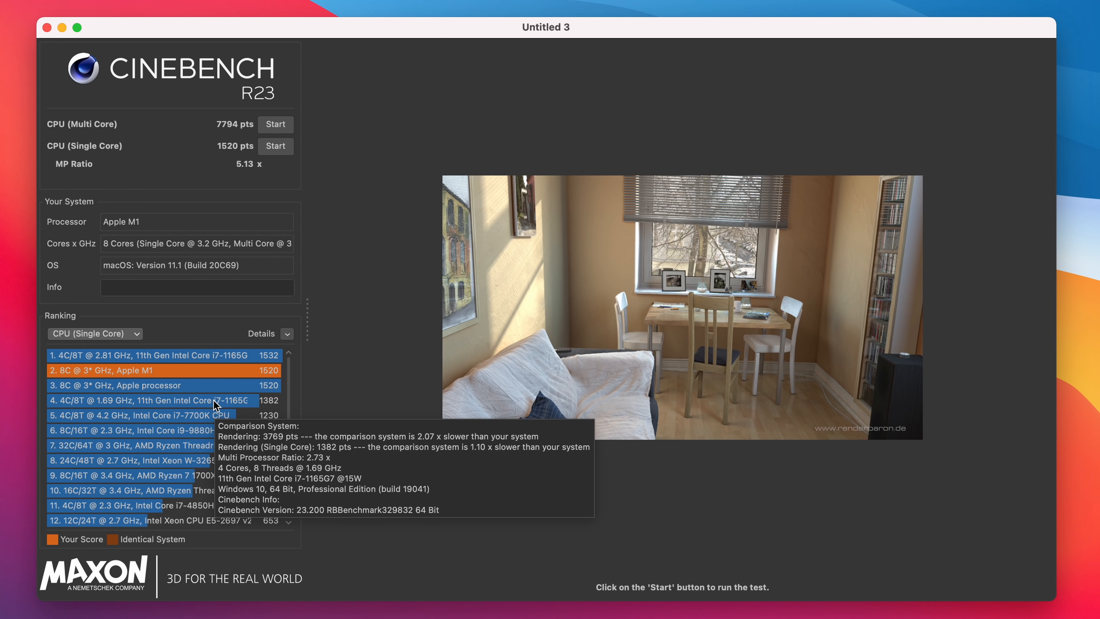
mouse_move(198, 441)
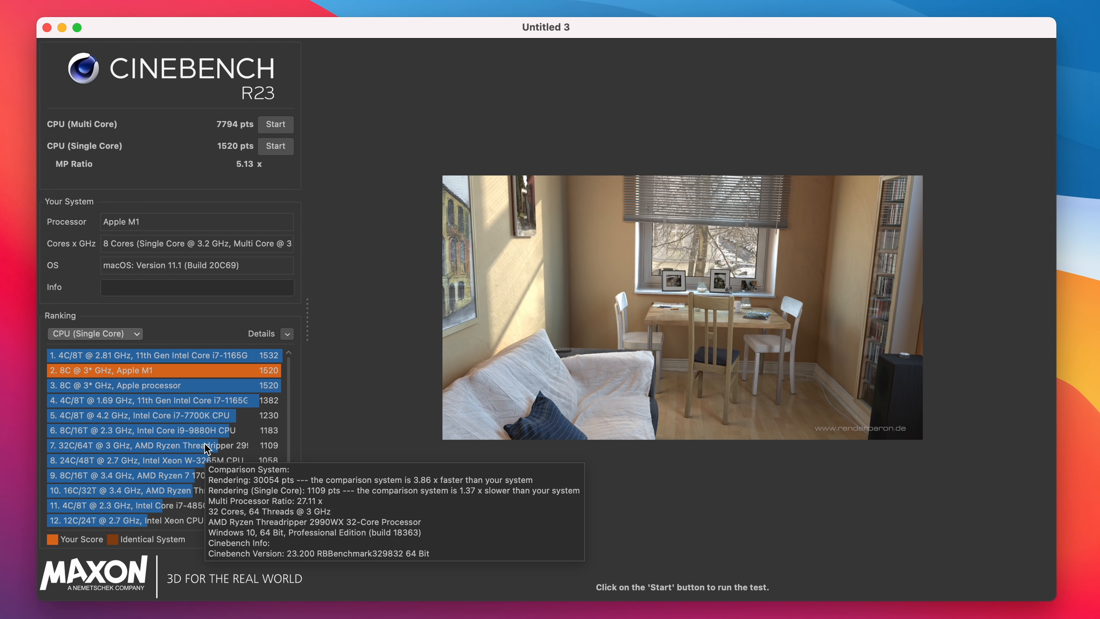
mouse_move(187, 283)
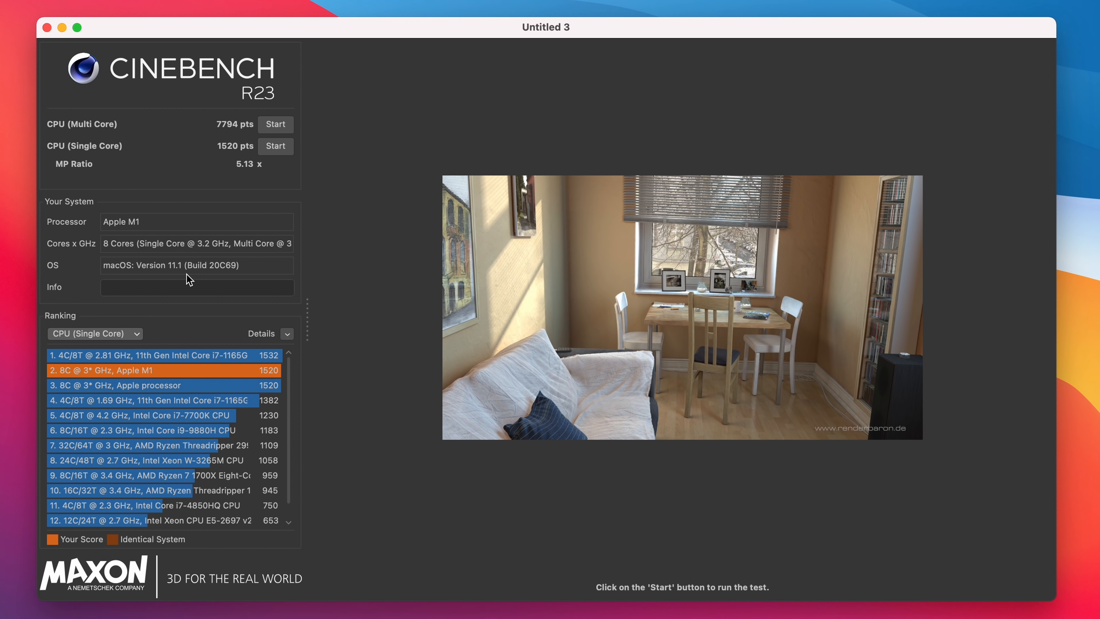
mouse_move(80, 131)
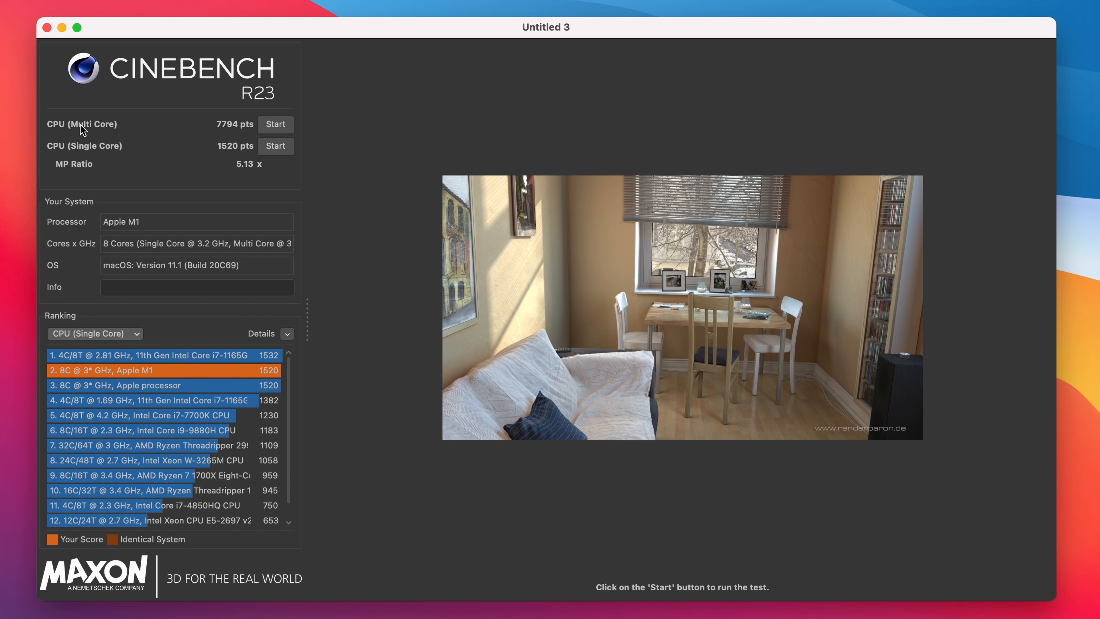
mouse_move(98, 323)
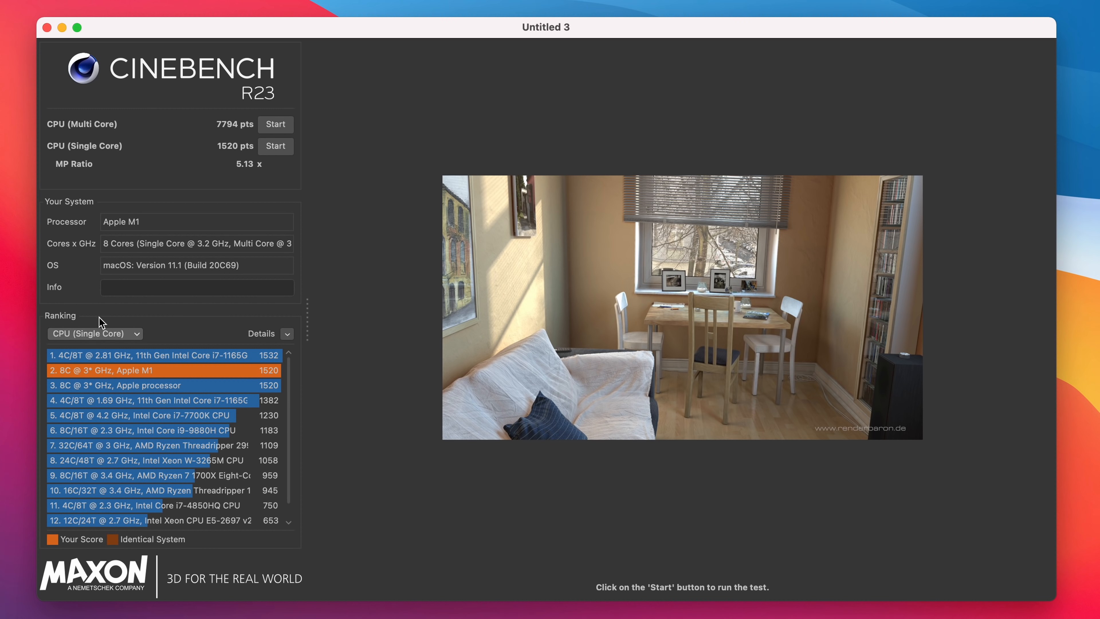
Switch the ranking to CPU (Multi Core), showing the Apple M1 seventh at 7794 points
click(95, 334)
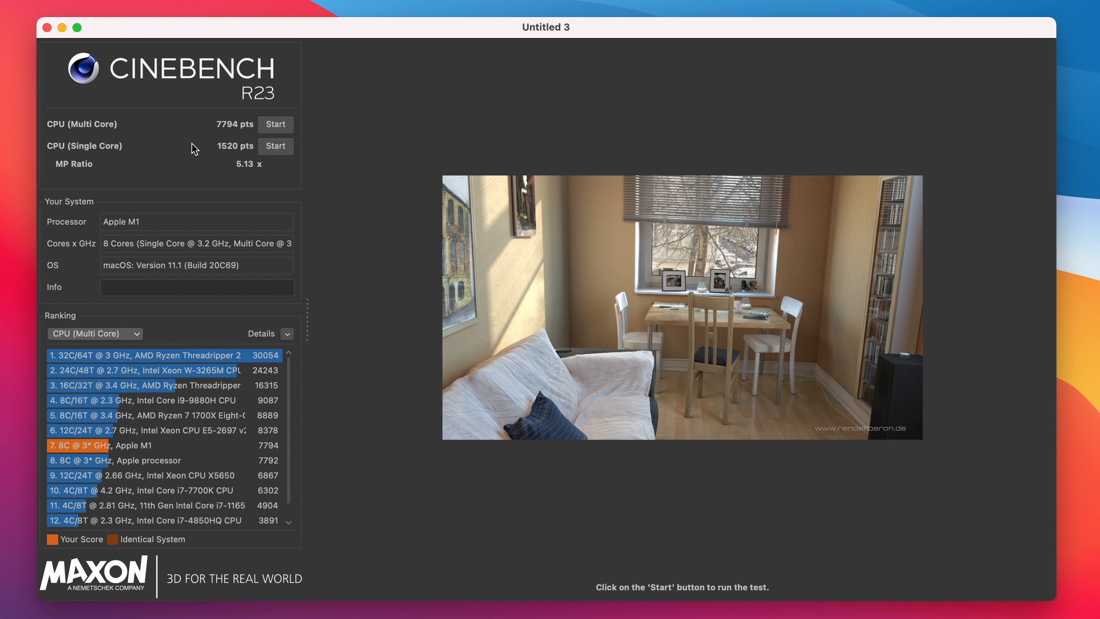
mouse_move(227, 136)
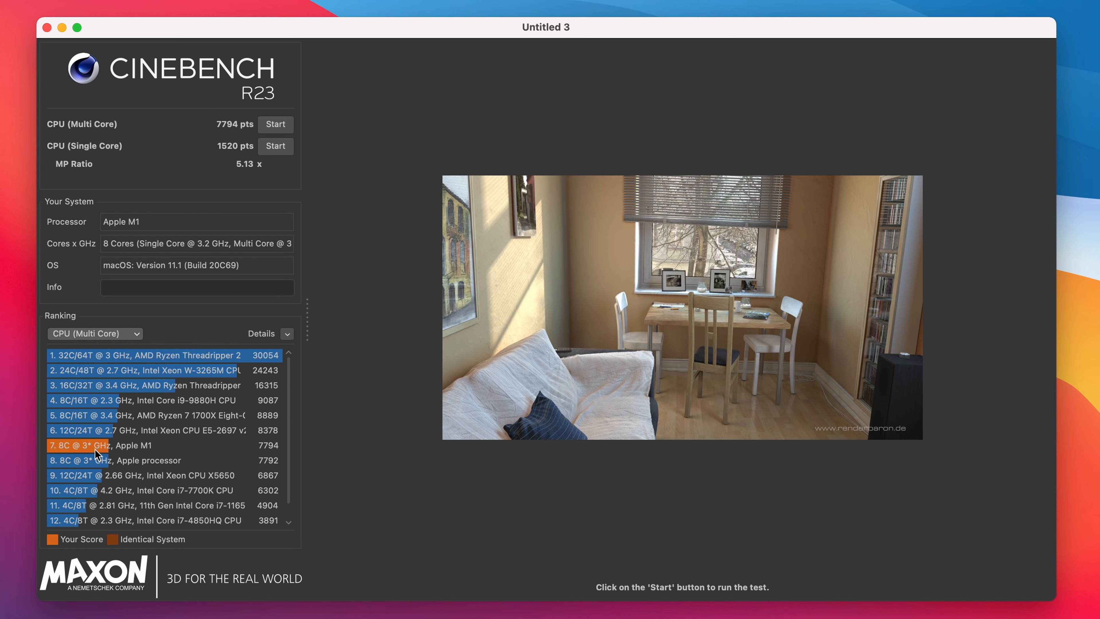
mouse_move(98, 453)
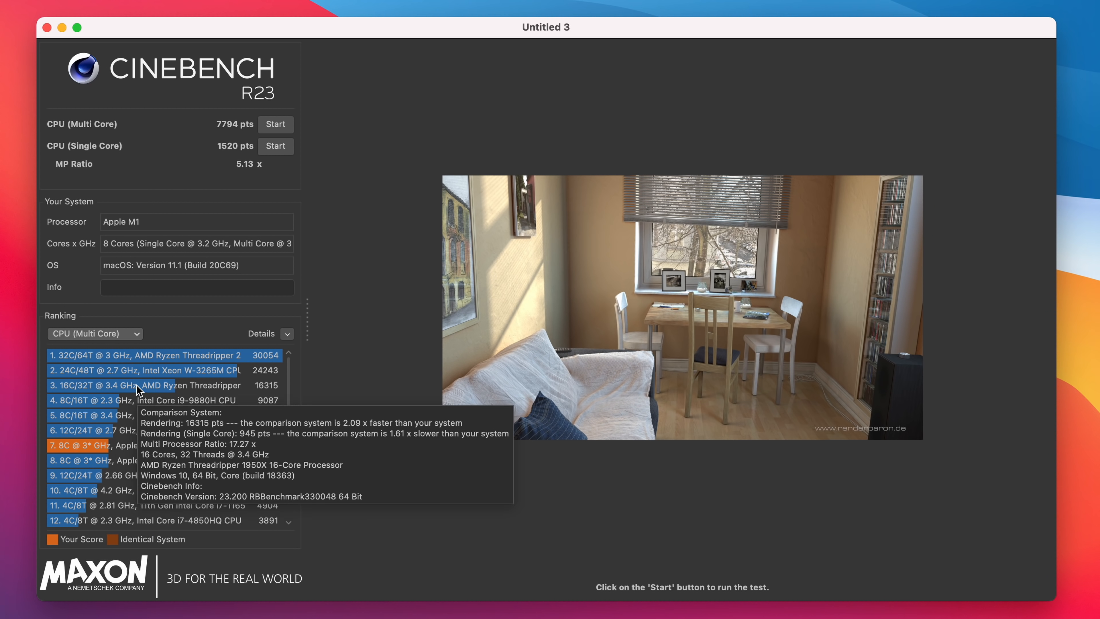
mouse_move(148, 362)
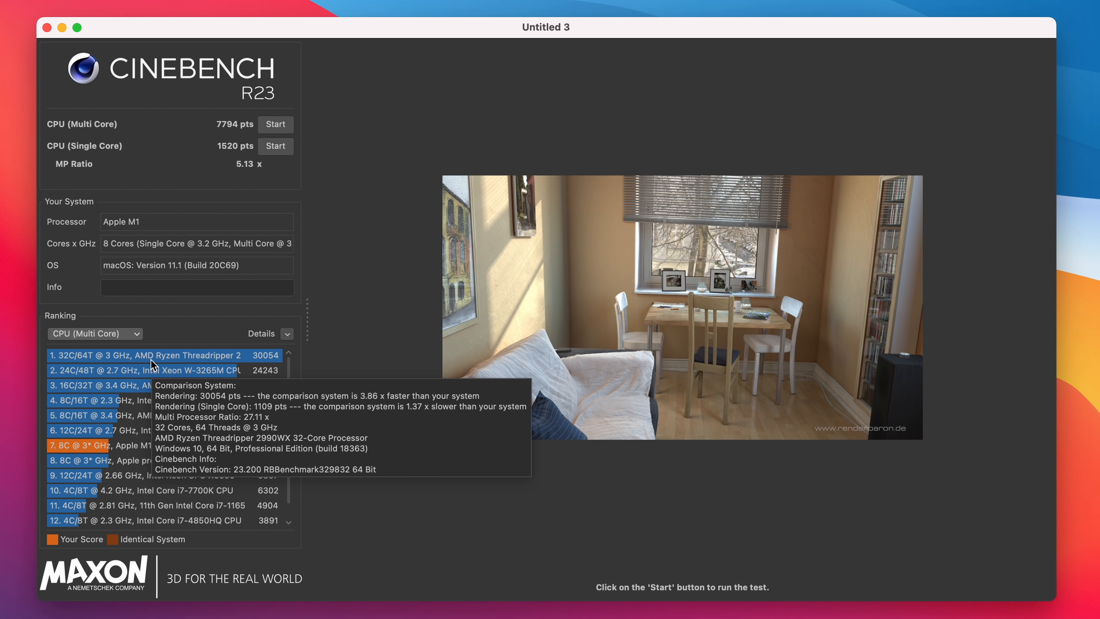
mouse_move(164, 367)
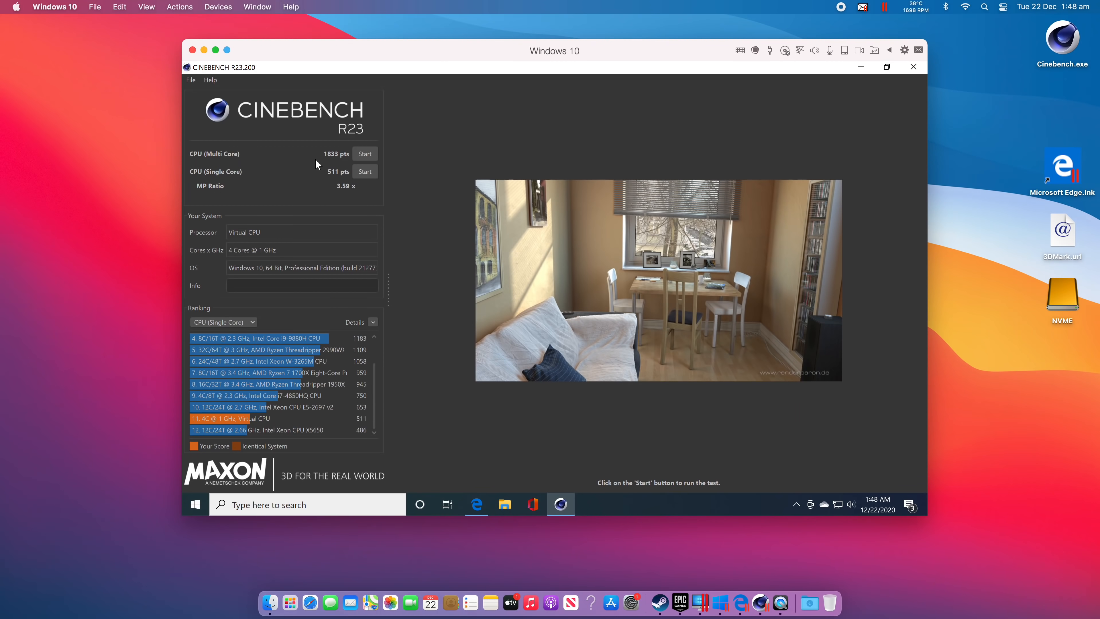
mouse_move(321, 171)
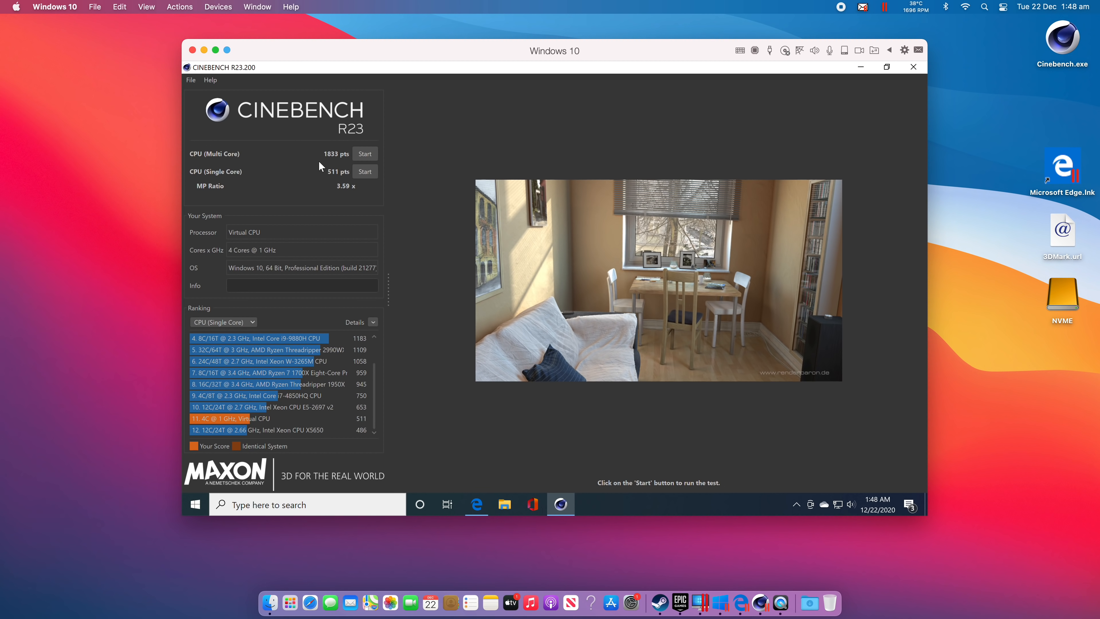
mouse_move(312, 167)
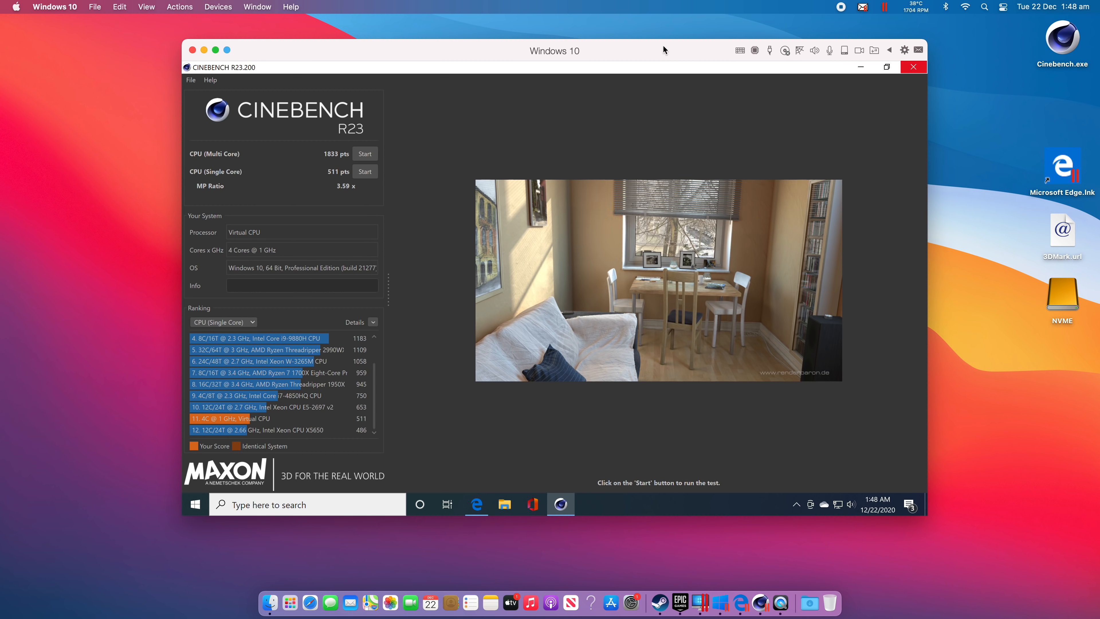
mouse_move(430, 134)
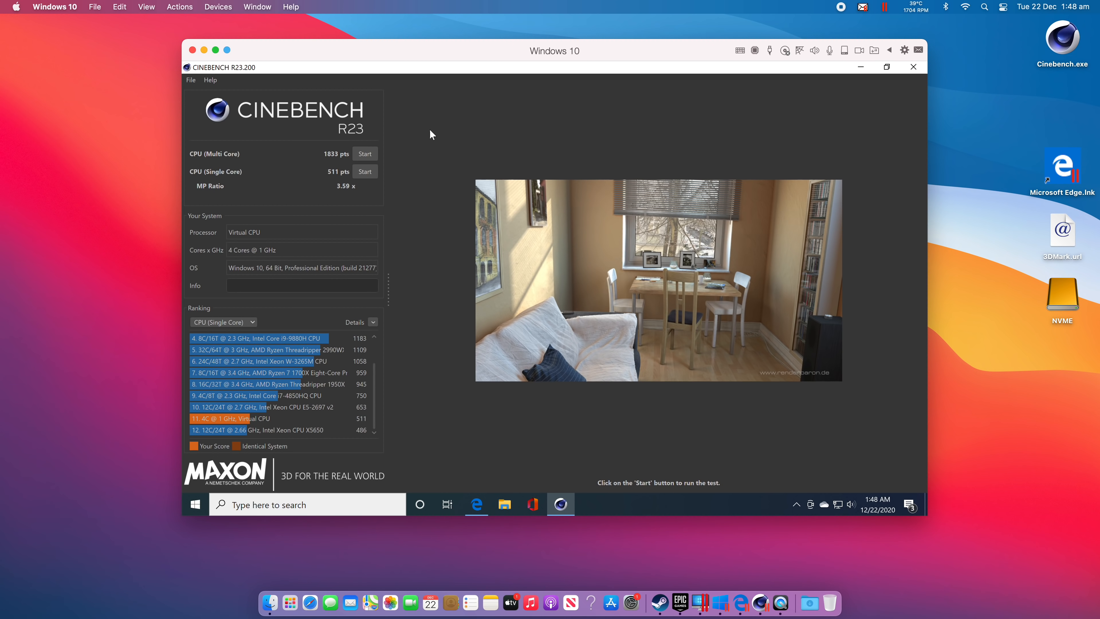
mouse_move(375, 272)
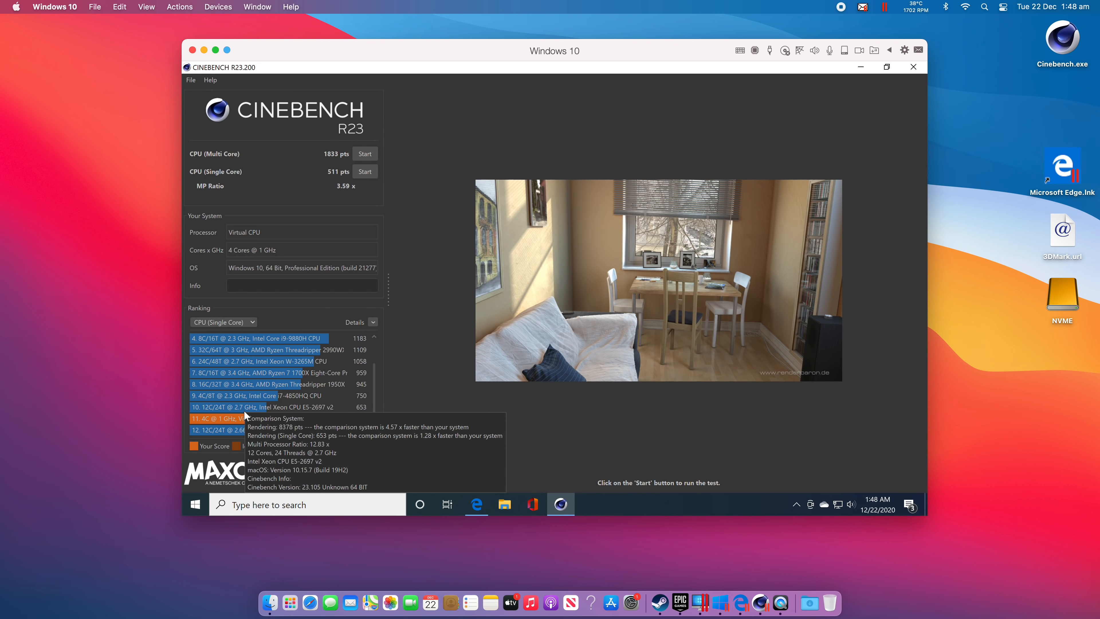
mouse_move(376, 392)
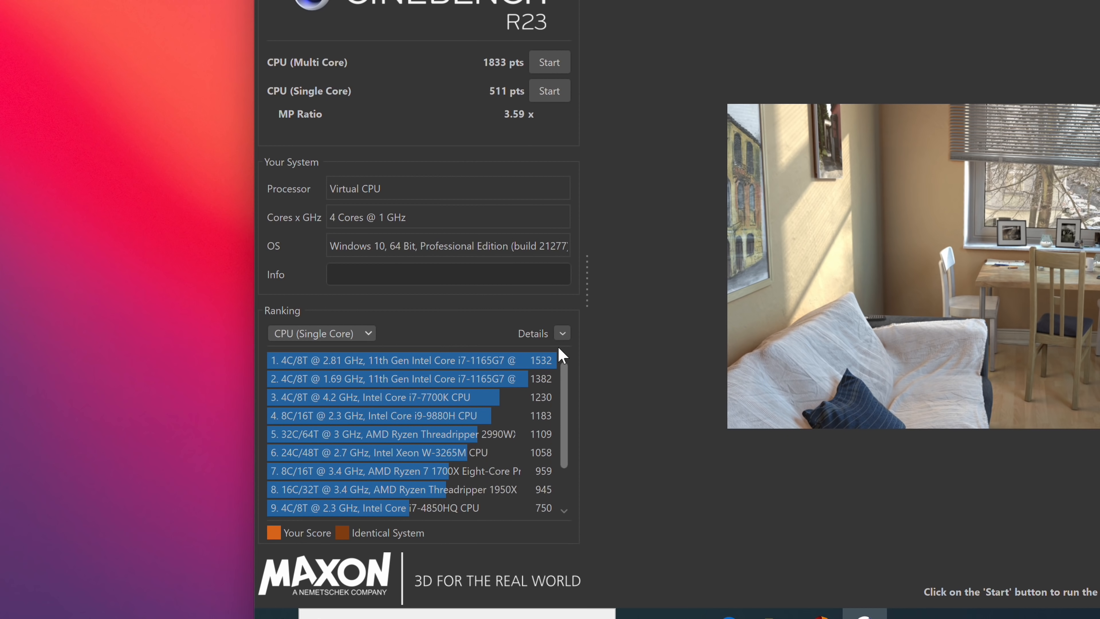
Rank the 4-core VM's Cinebench results by multi-core score and scroll through the comparison list
scroll(down, 3)
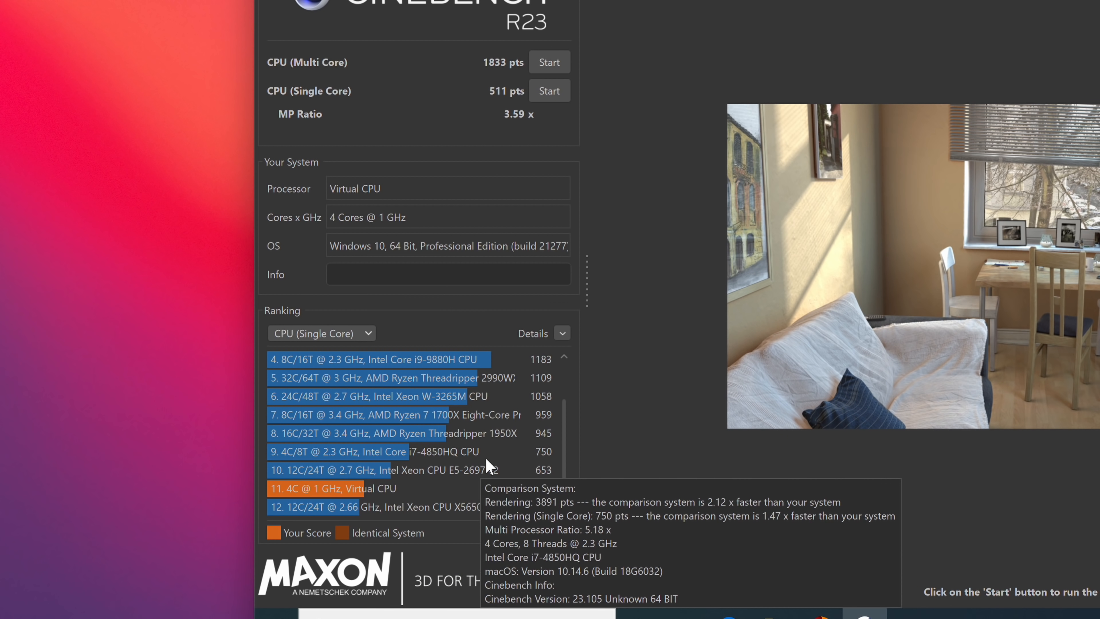
mouse_move(573, 450)
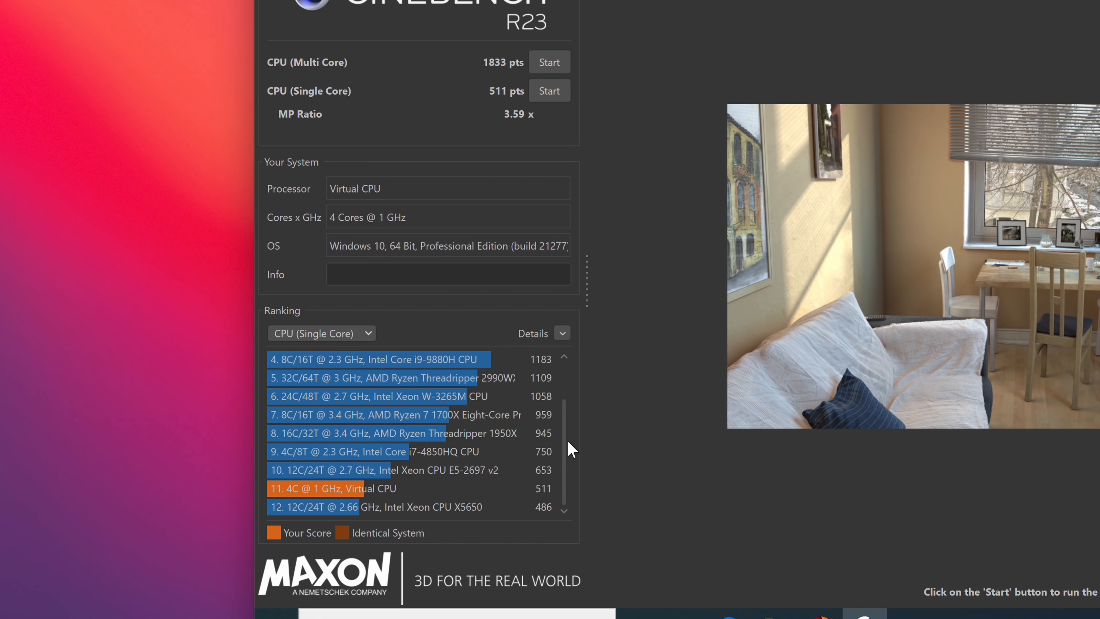
click(322, 333)
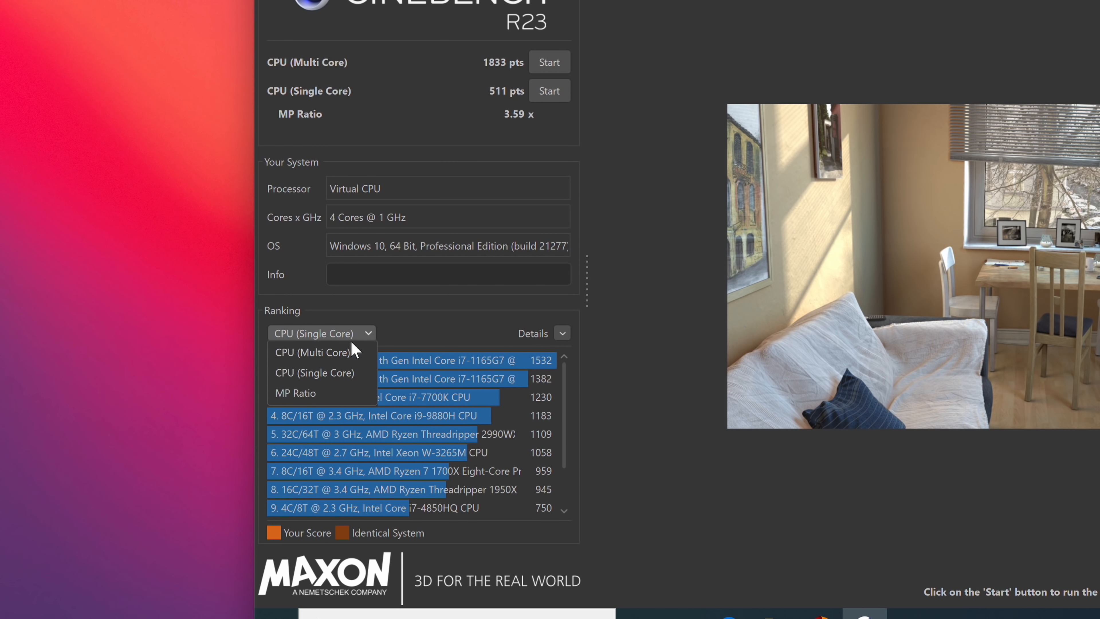
click(313, 353)
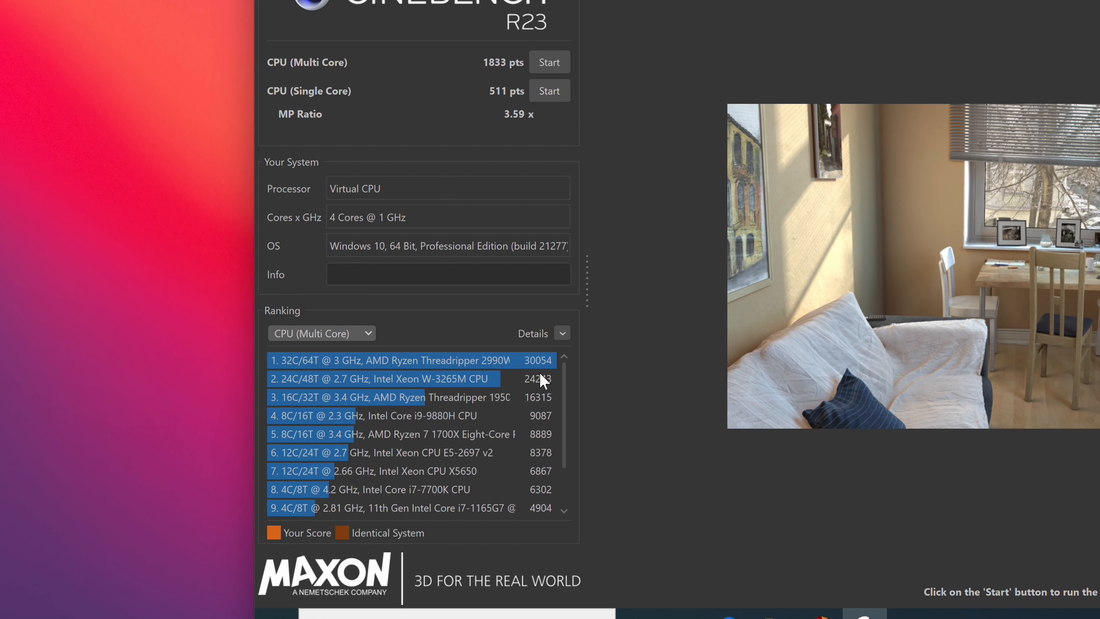
scroll(down, 3)
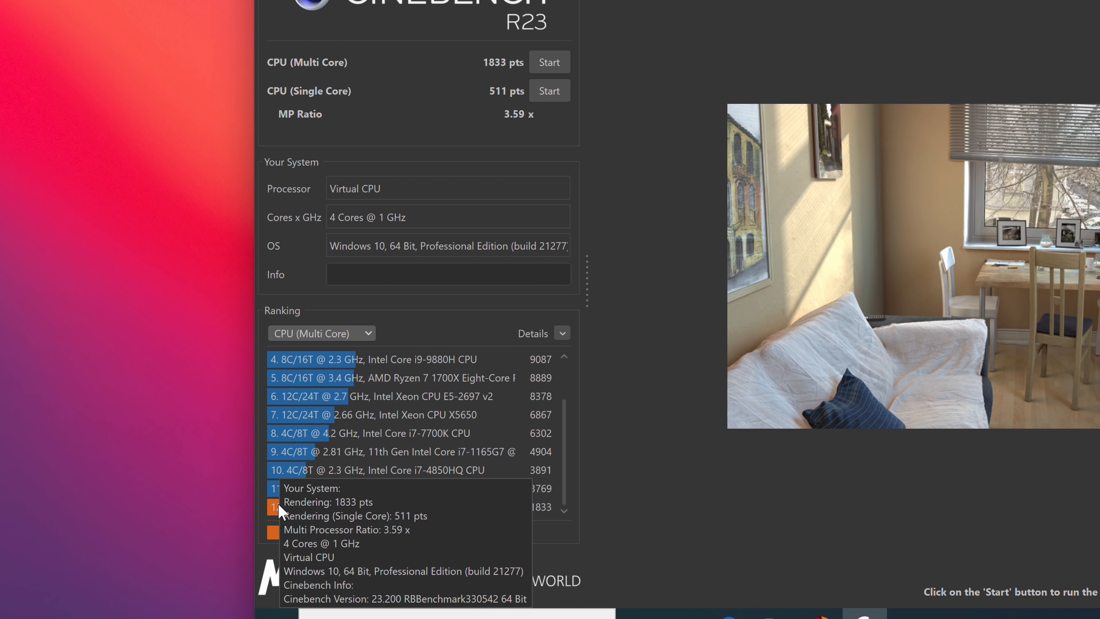
mouse_move(285, 511)
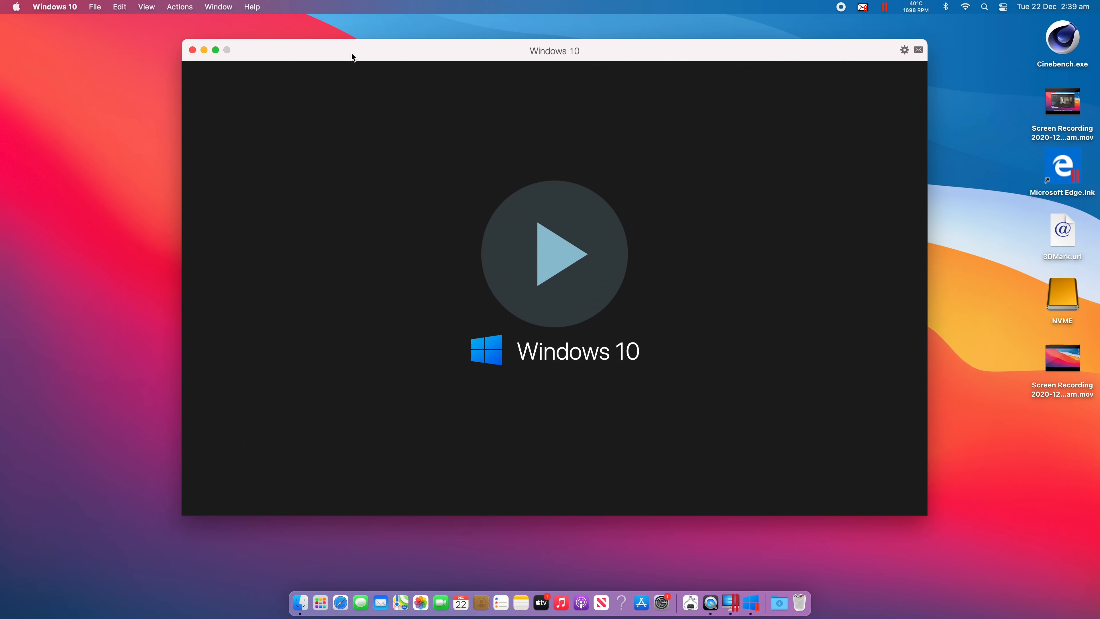
mouse_move(359, 59)
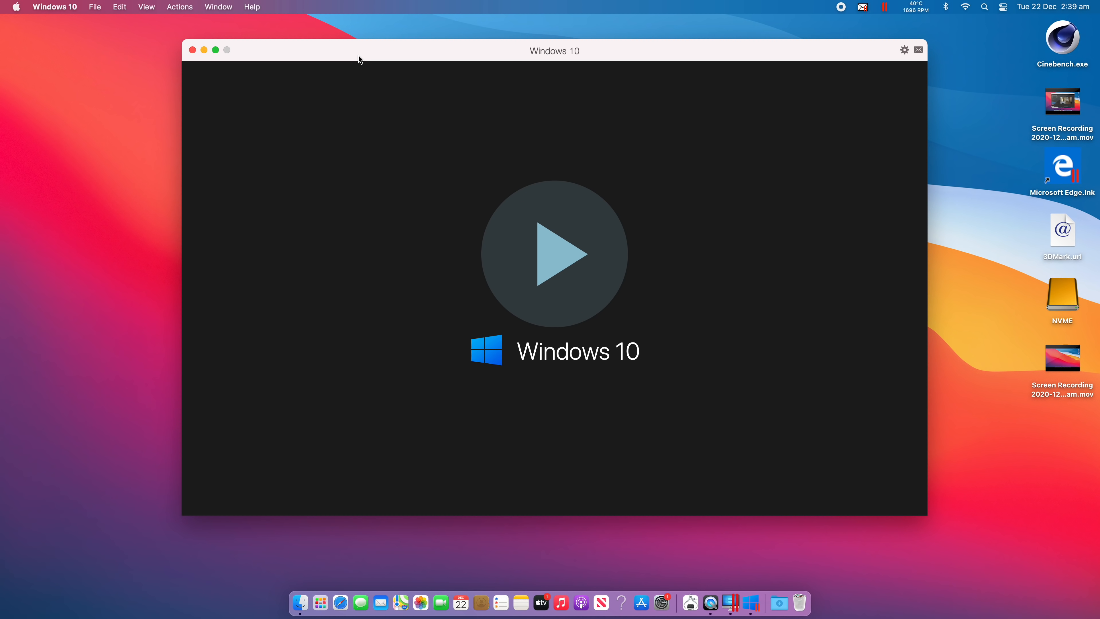
mouse_move(809, 67)
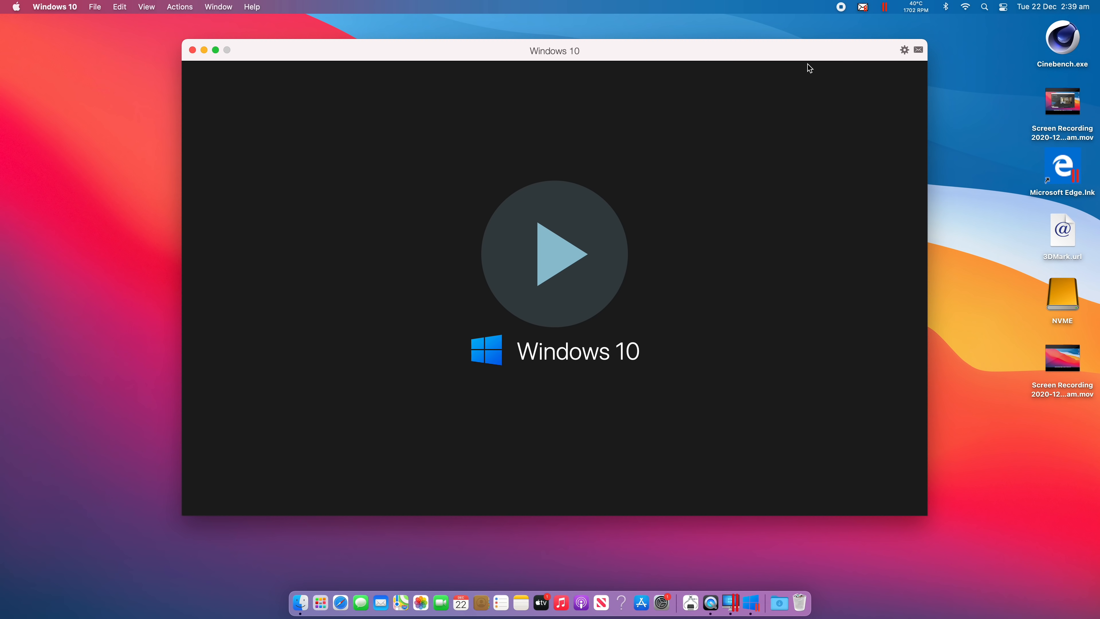
Unlock the VM configuration and set Processors to 8 under CPU & Memory
click(904, 49)
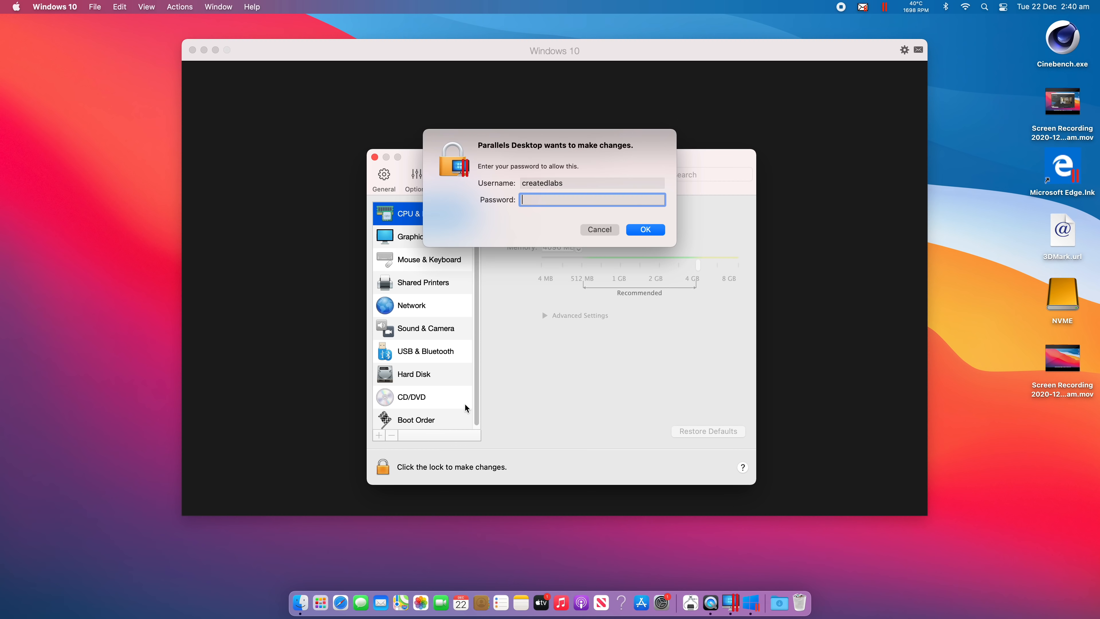
click(645, 229)
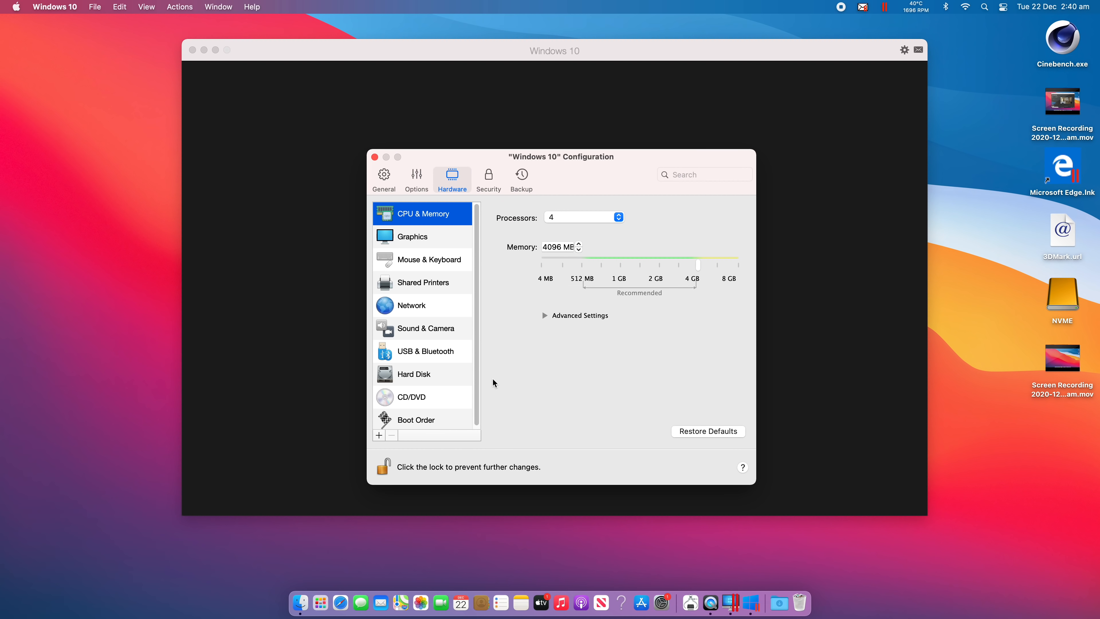
click(618, 217)
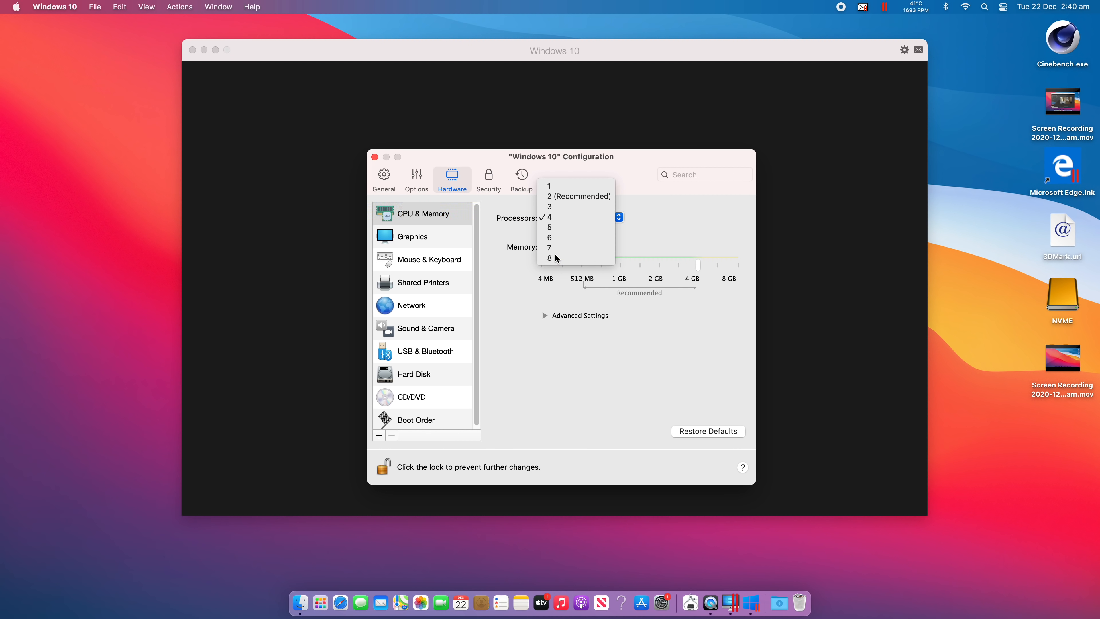
click(549, 258)
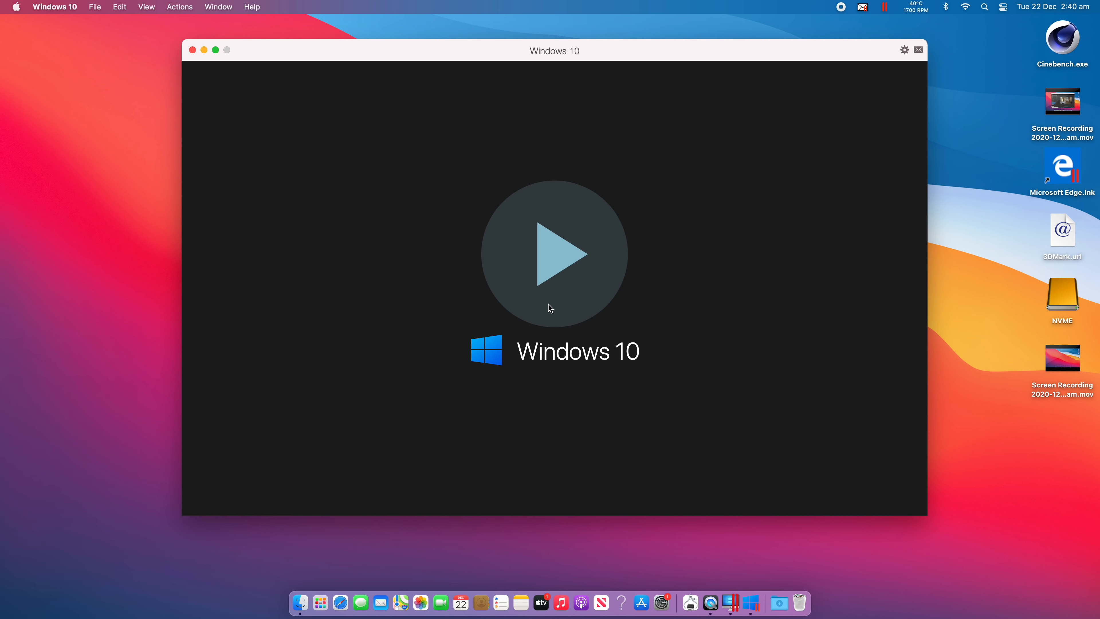
Start the Windows 10 VM and launch the Cinebench multi-core test on 8 cores
click(554, 253)
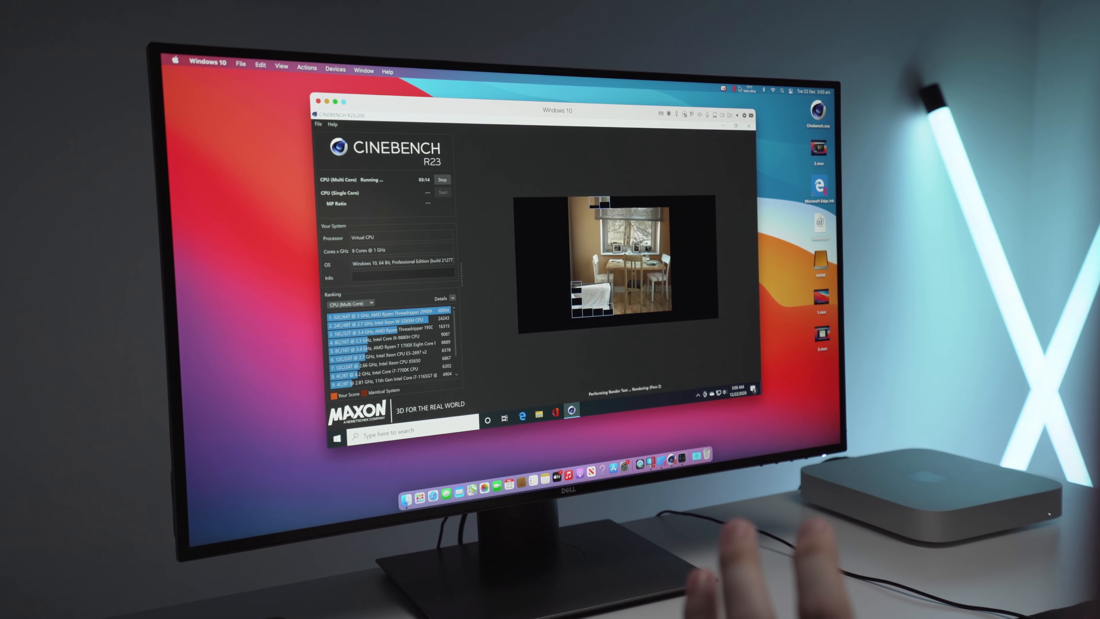
click(747, 91)
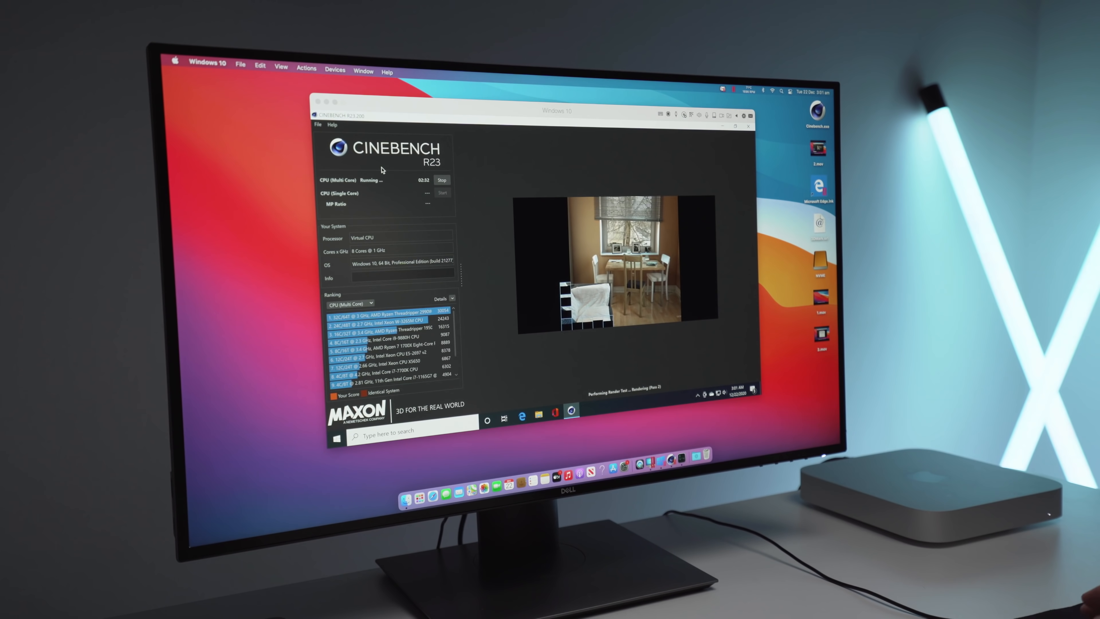
Launch Activity Monitor via Spotlight, check the Windows 10 process's CPU usage, then view Memory usage
text(actv)
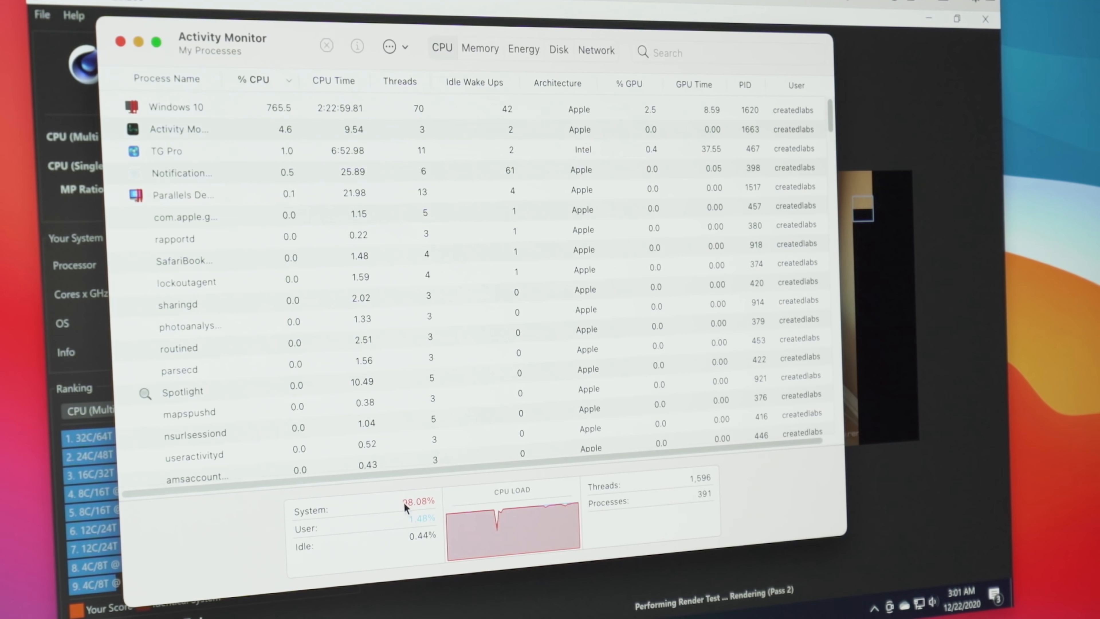
click(188, 107)
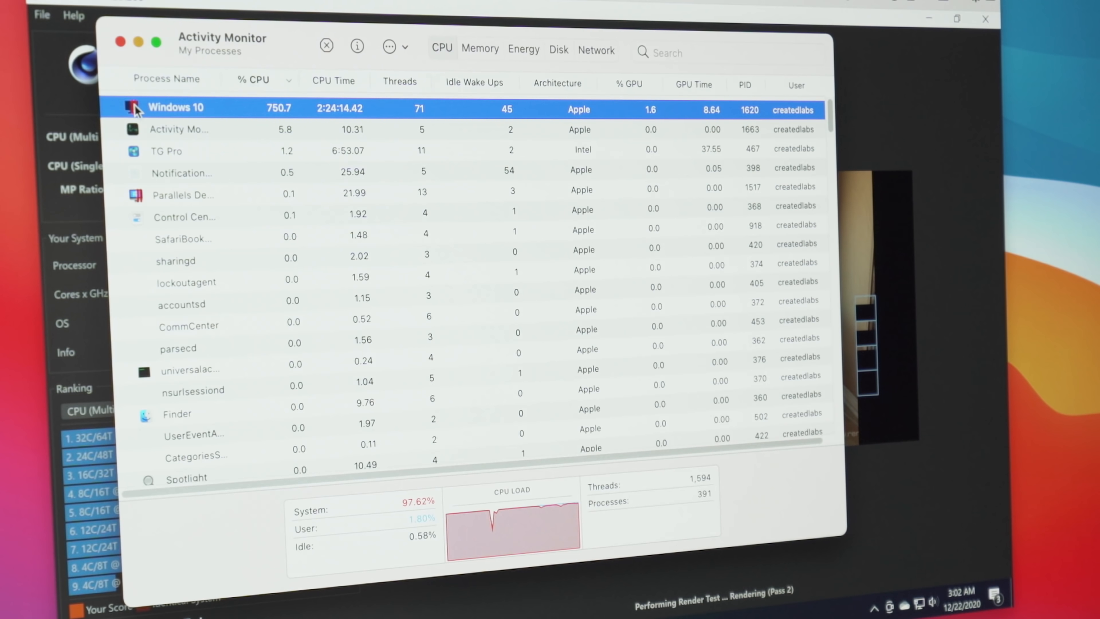
mouse_move(246, 98)
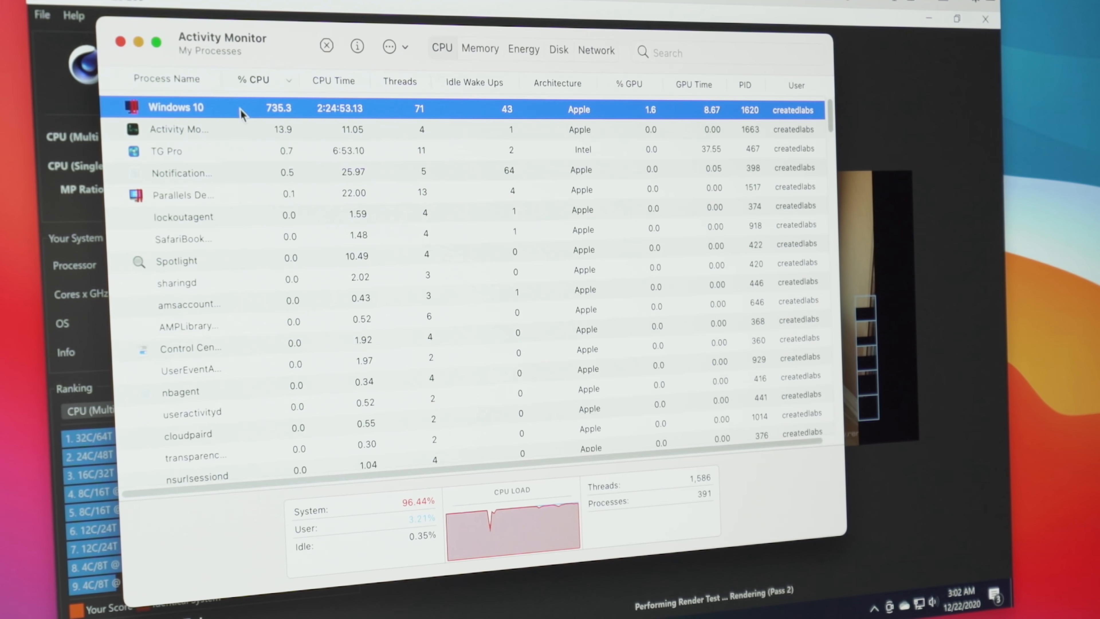
click(480, 48)
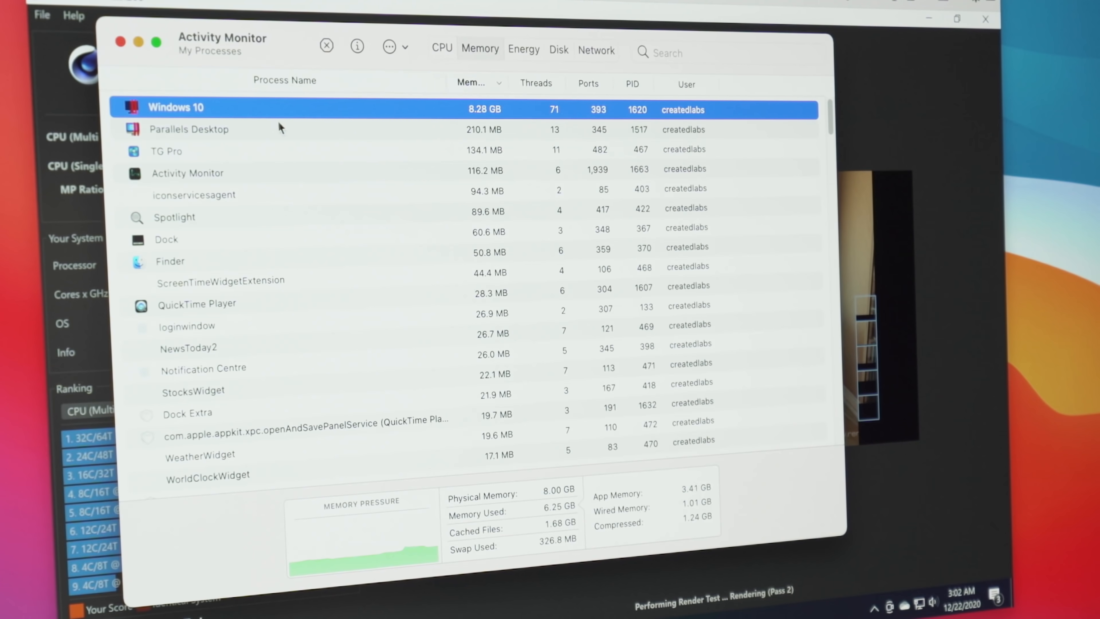
mouse_move(298, 116)
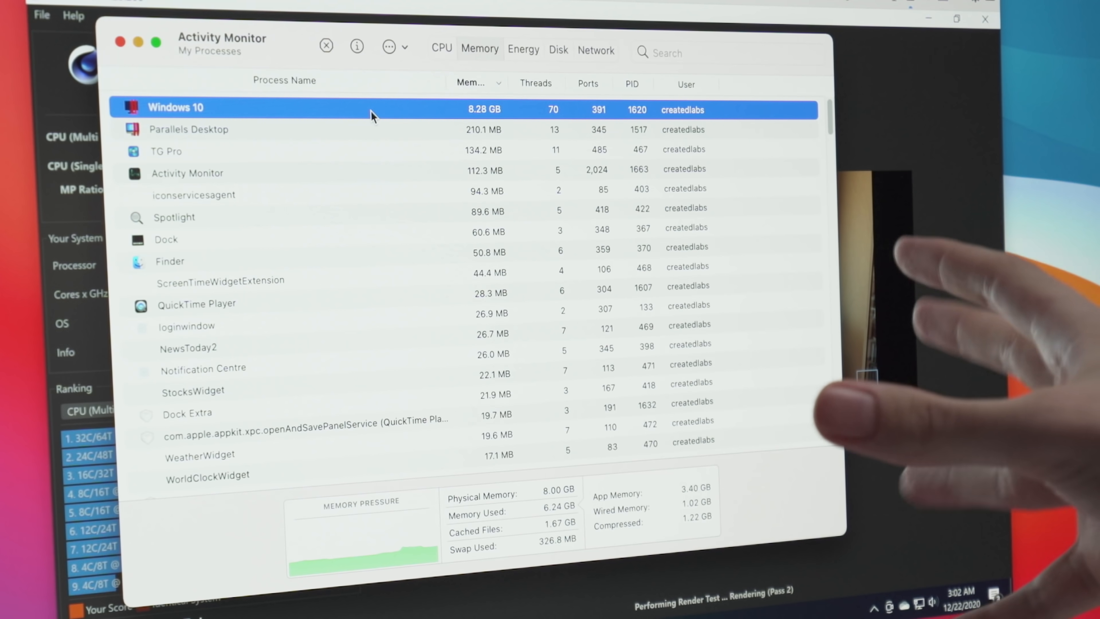
click(442, 48)
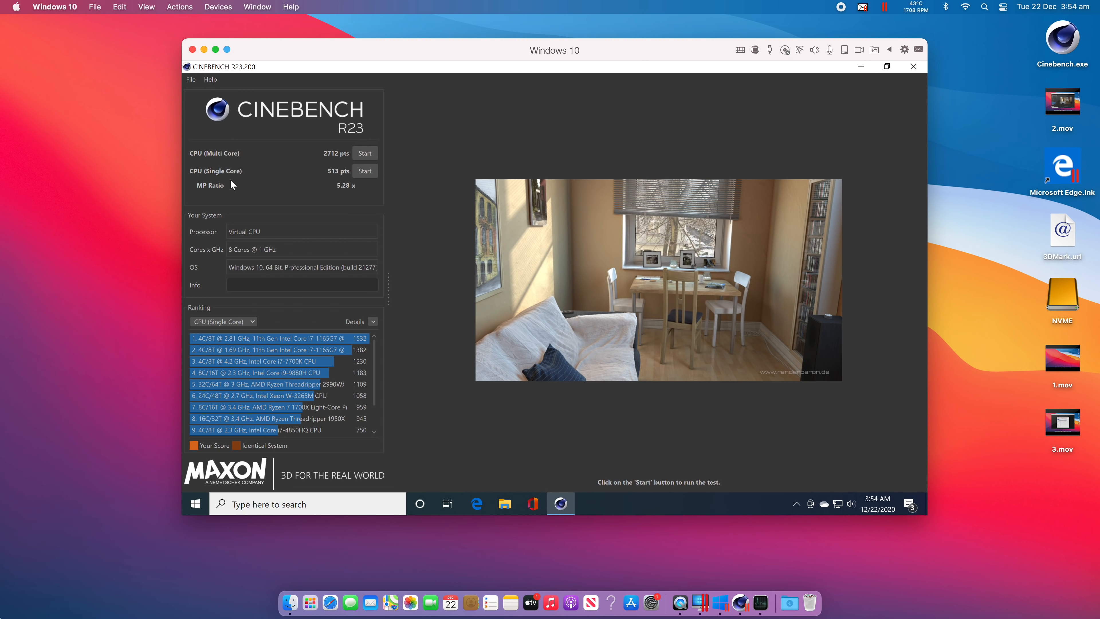
mouse_move(708, 57)
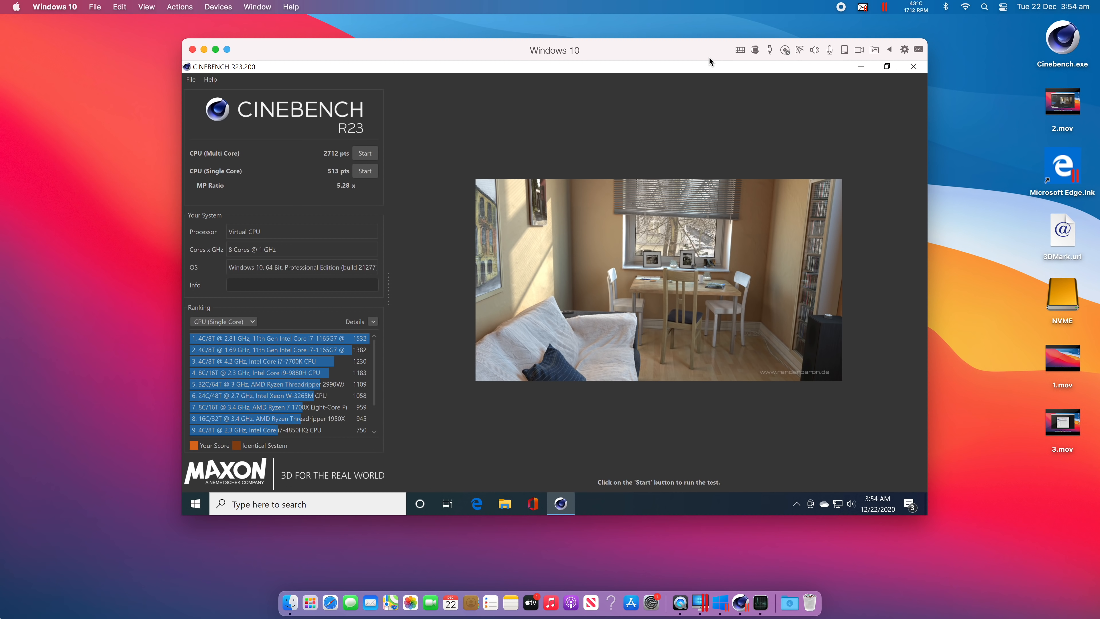
mouse_move(322, 188)
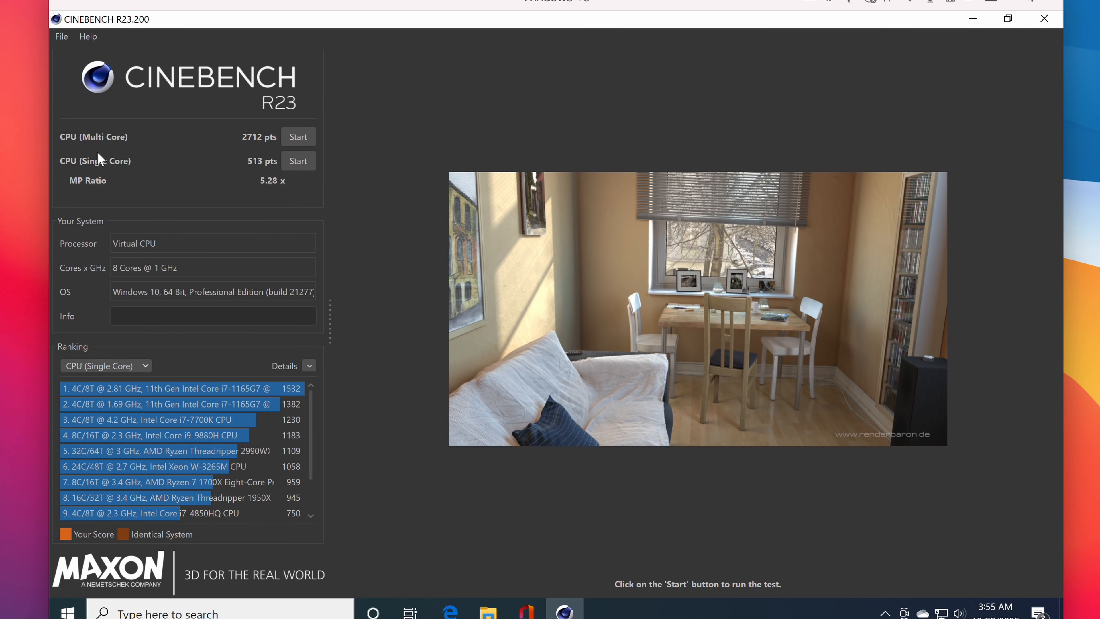
mouse_move(252, 175)
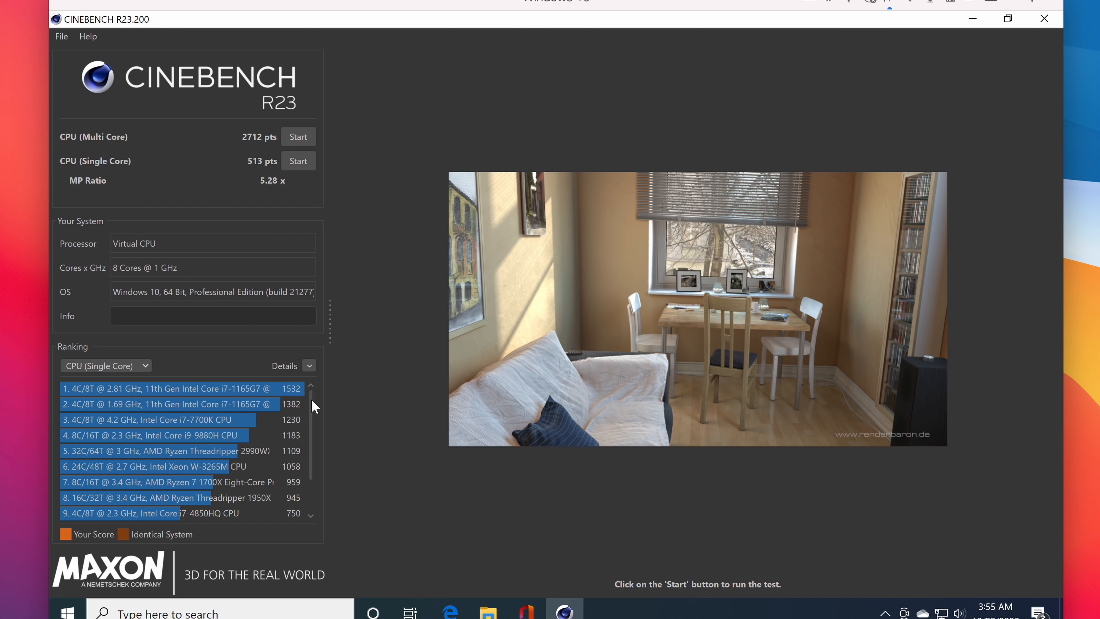
scroll(down, 3)
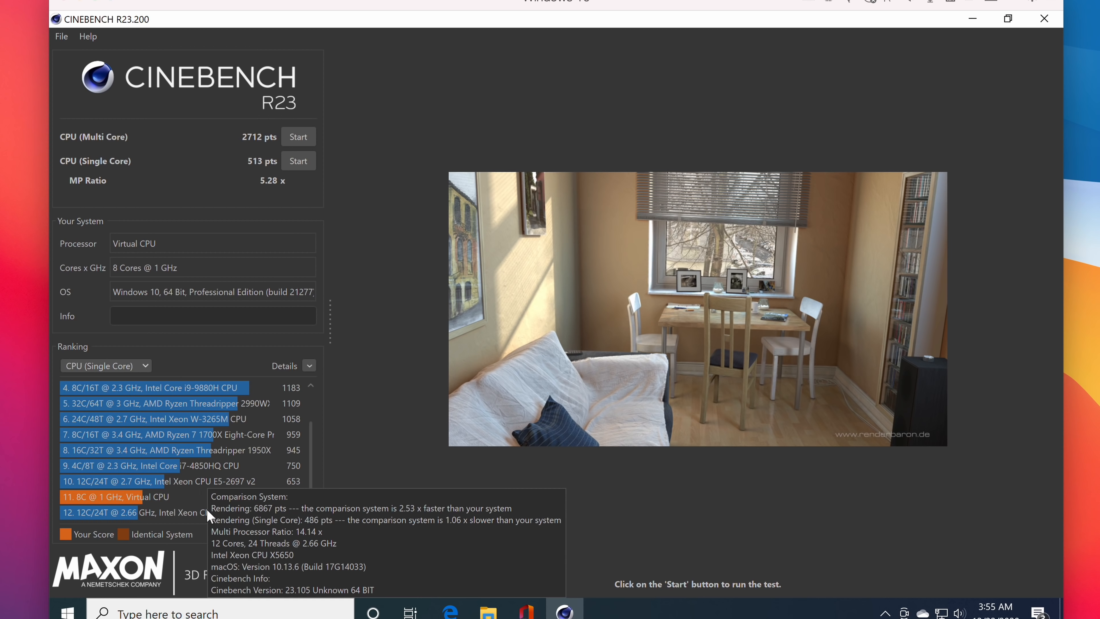
mouse_move(102, 148)
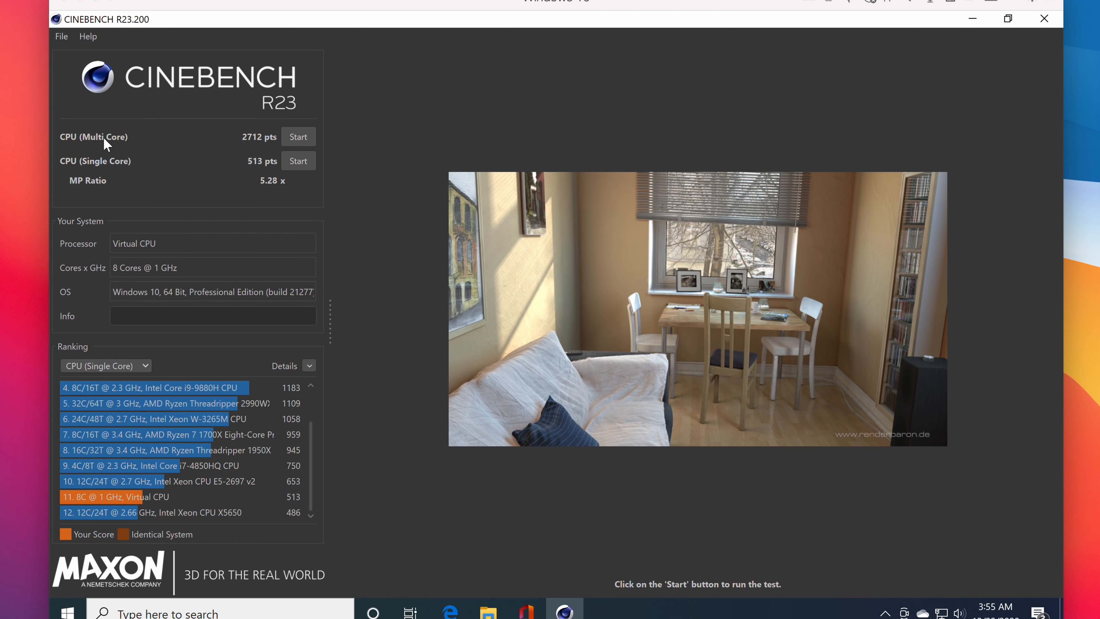
mouse_move(212, 194)
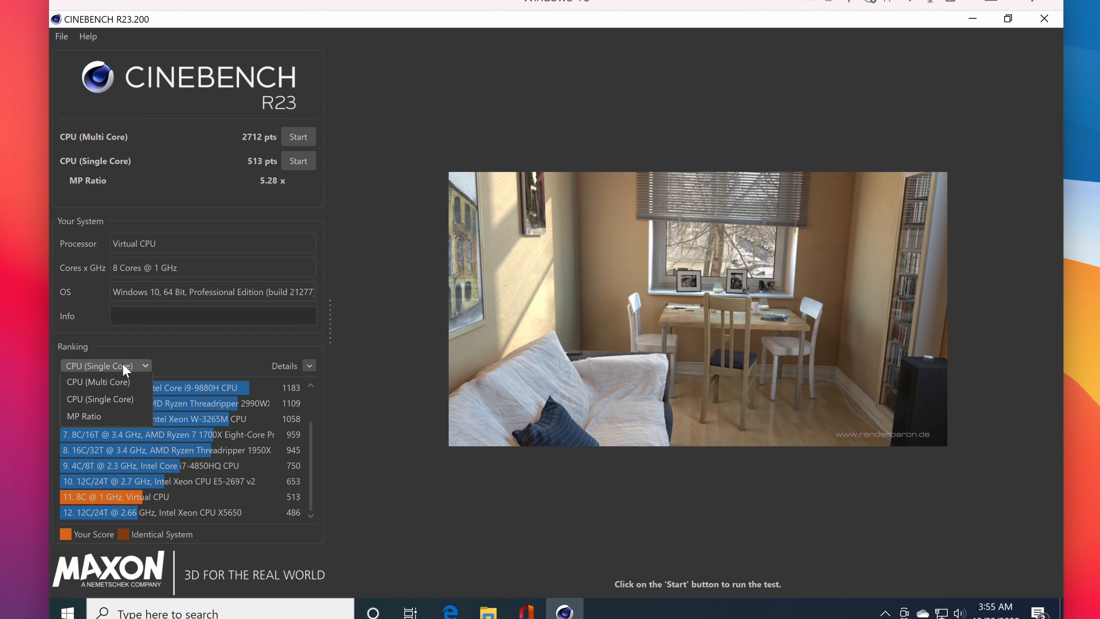
click(99, 382)
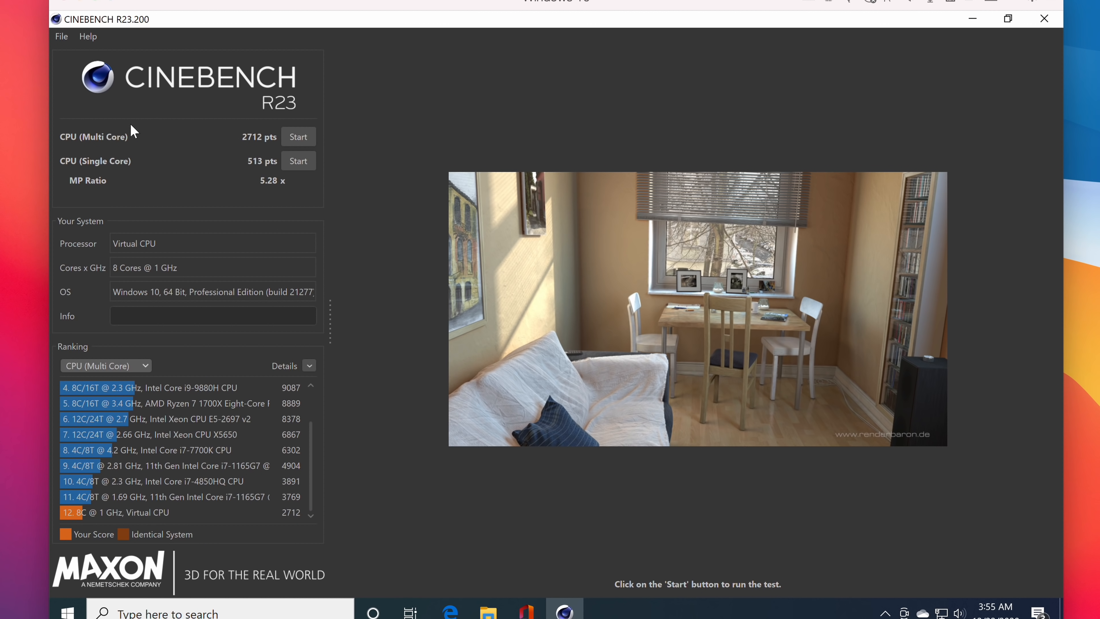
mouse_move(254, 171)
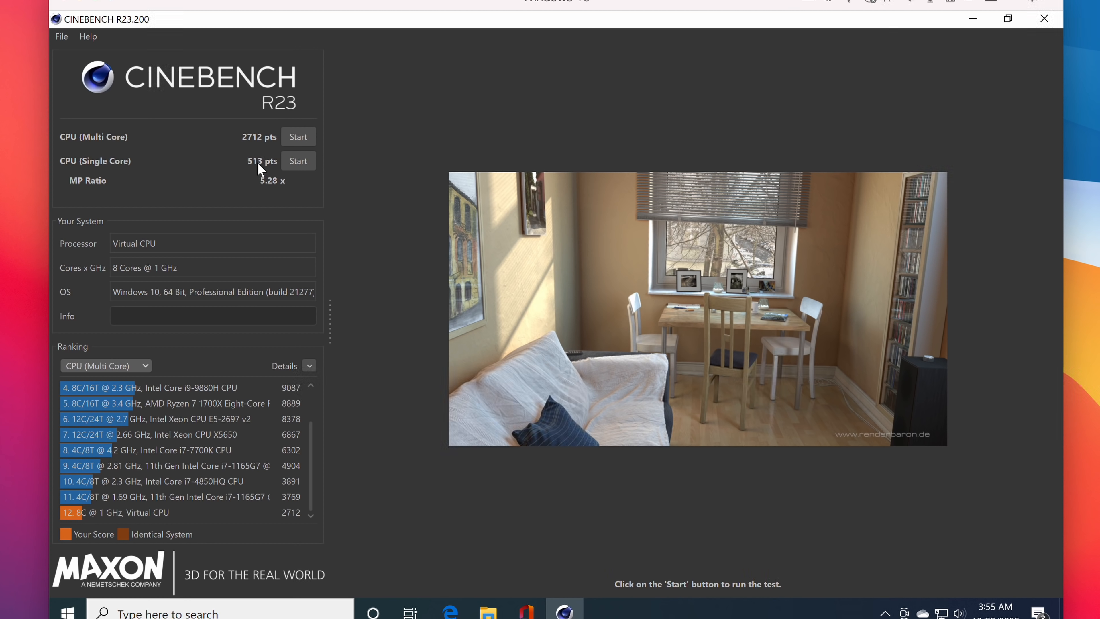
mouse_move(247, 149)
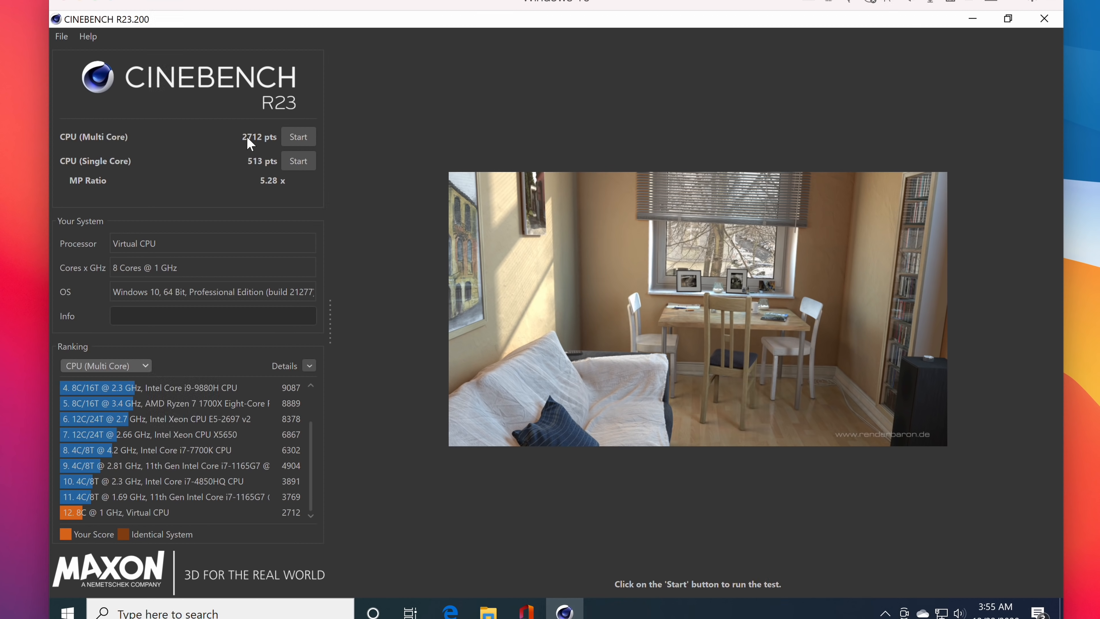
mouse_move(242, 148)
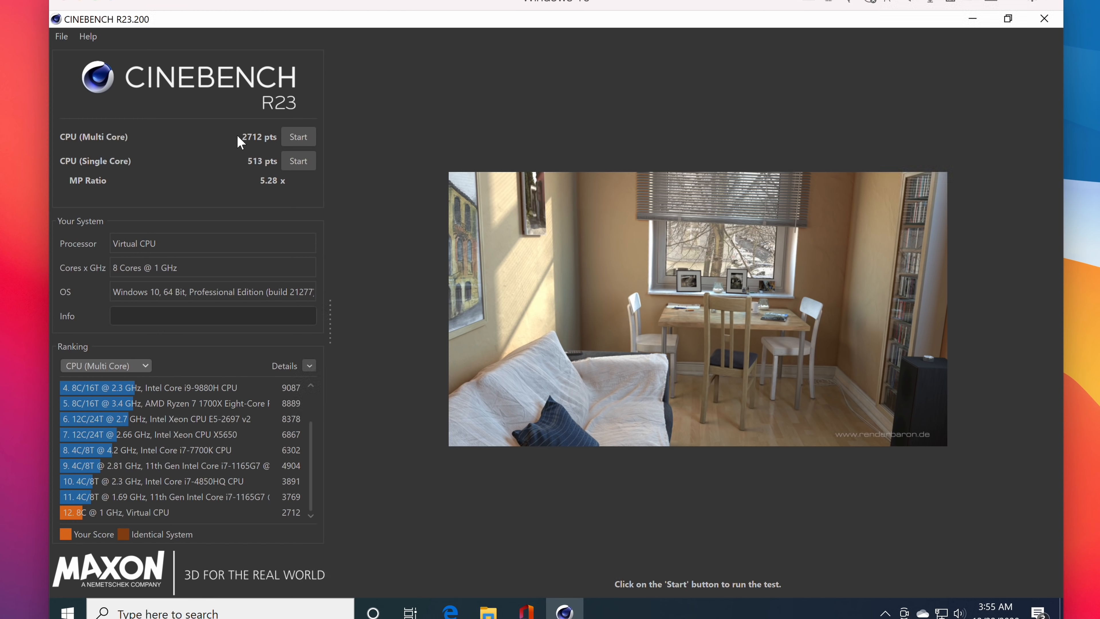
mouse_move(306, 47)
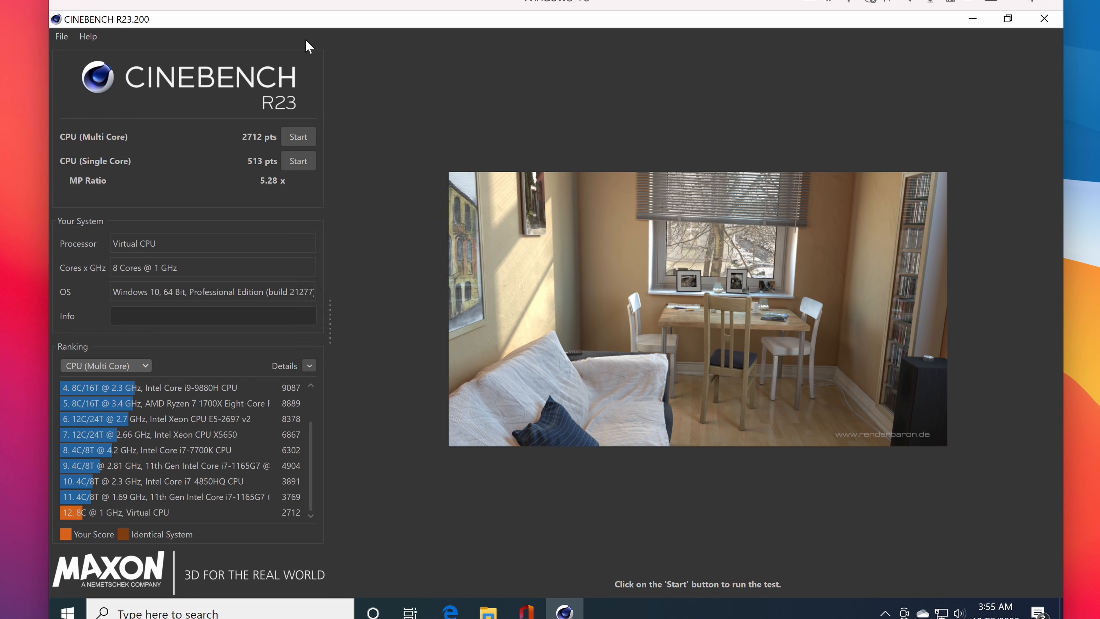
mouse_move(300, 11)
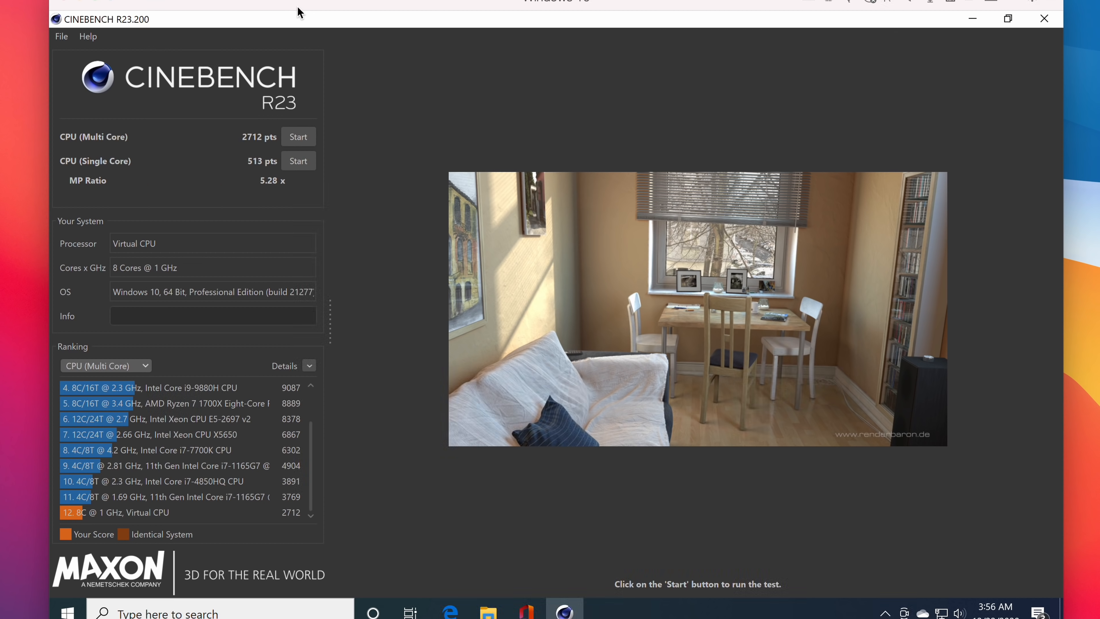
mouse_move(306, 13)
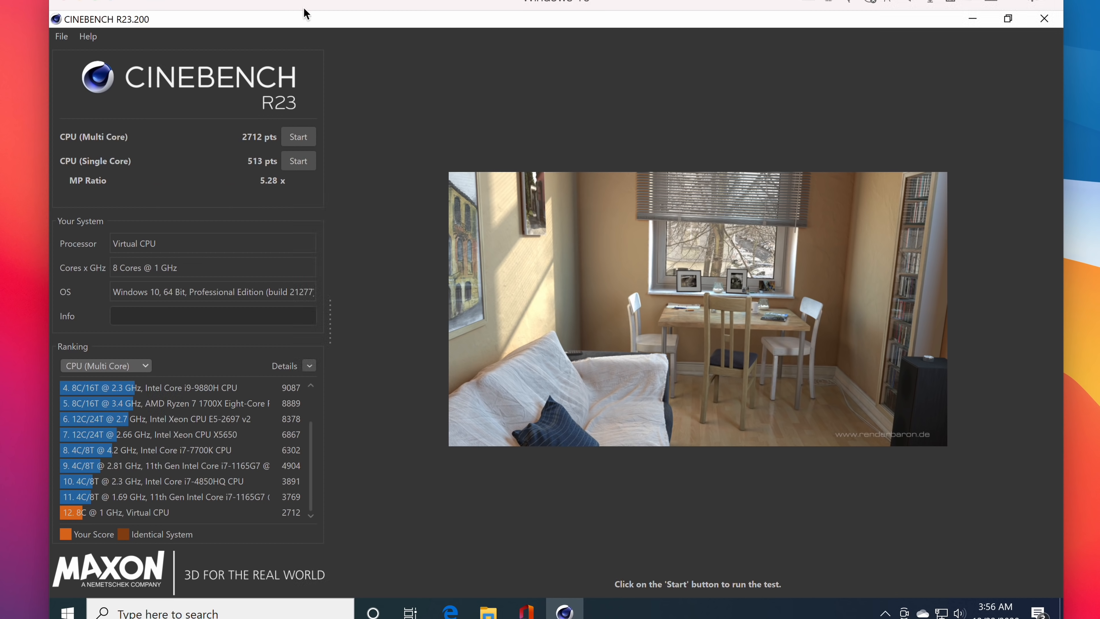
mouse_move(224, 456)
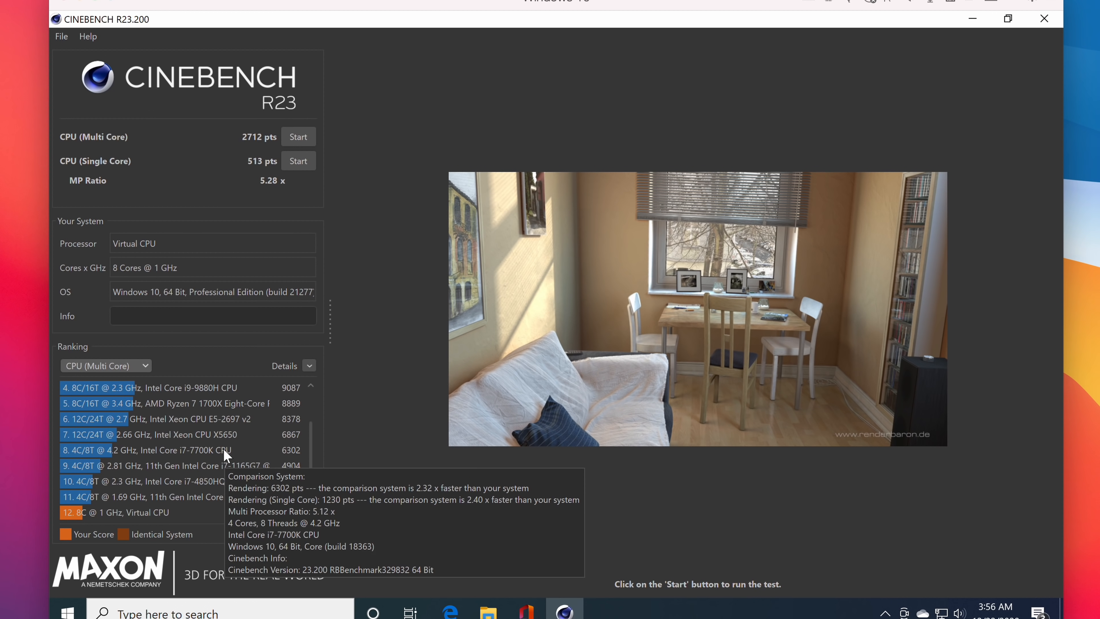
mouse_move(207, 485)
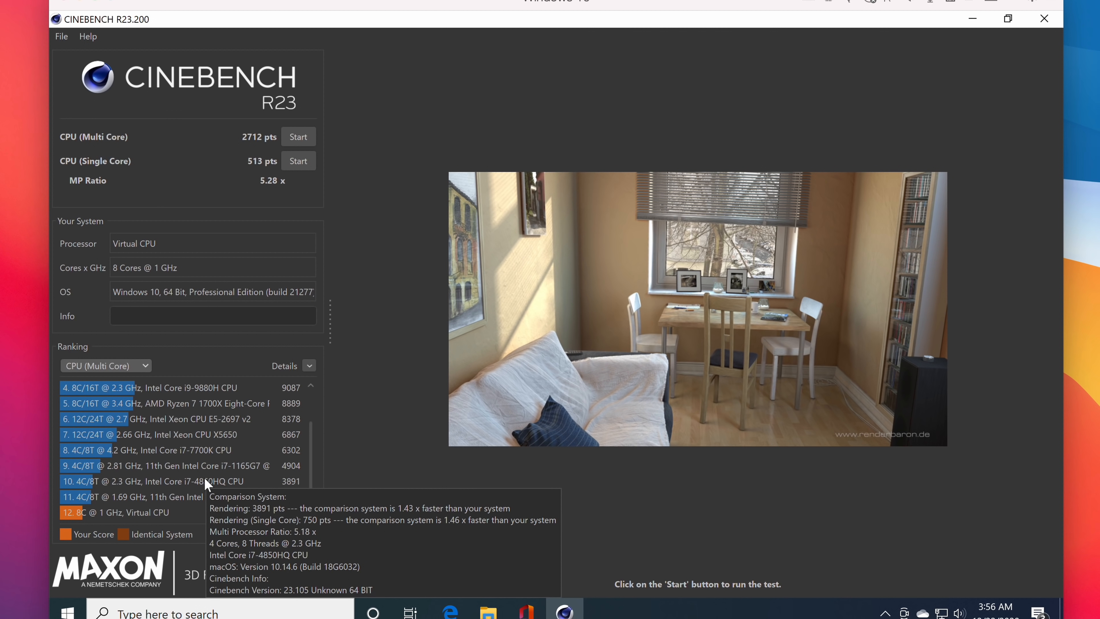
mouse_move(146, 500)
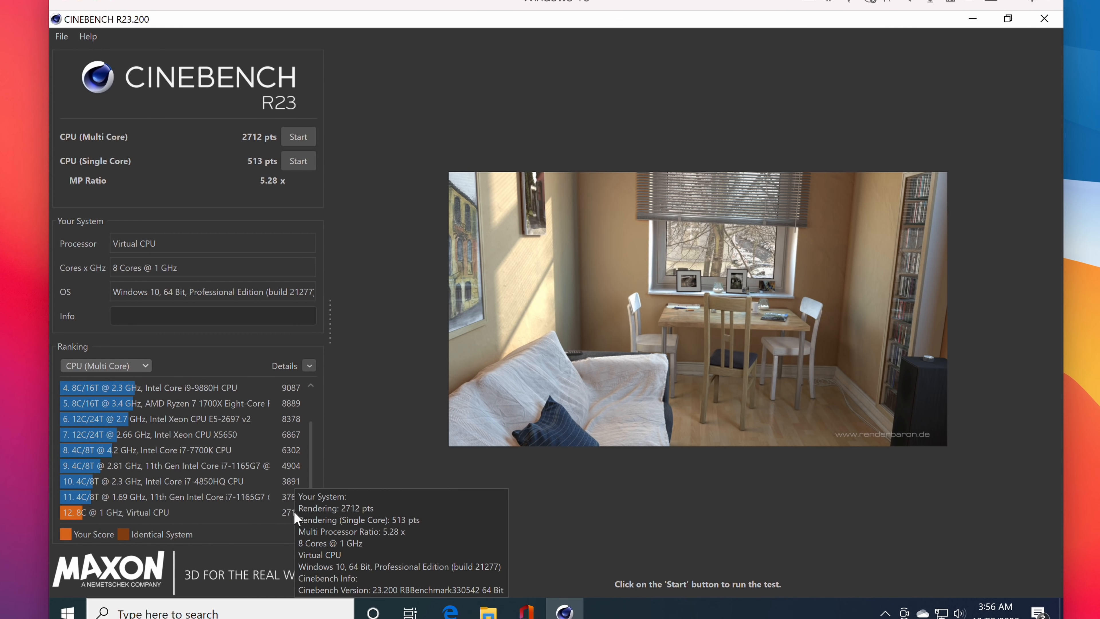
mouse_move(307, 466)
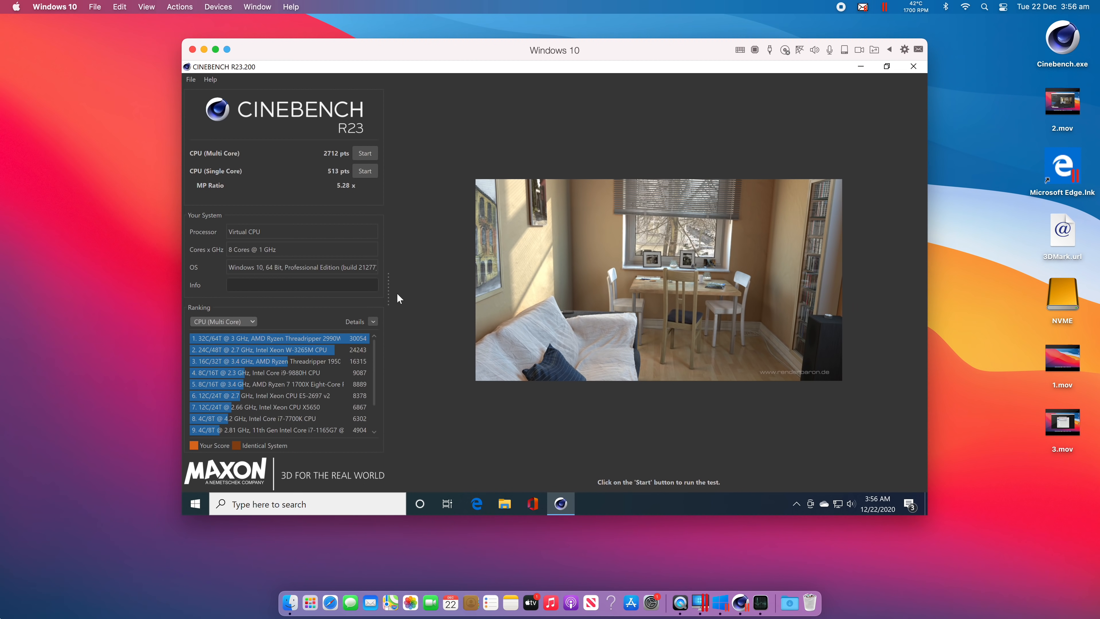
mouse_move(403, 288)
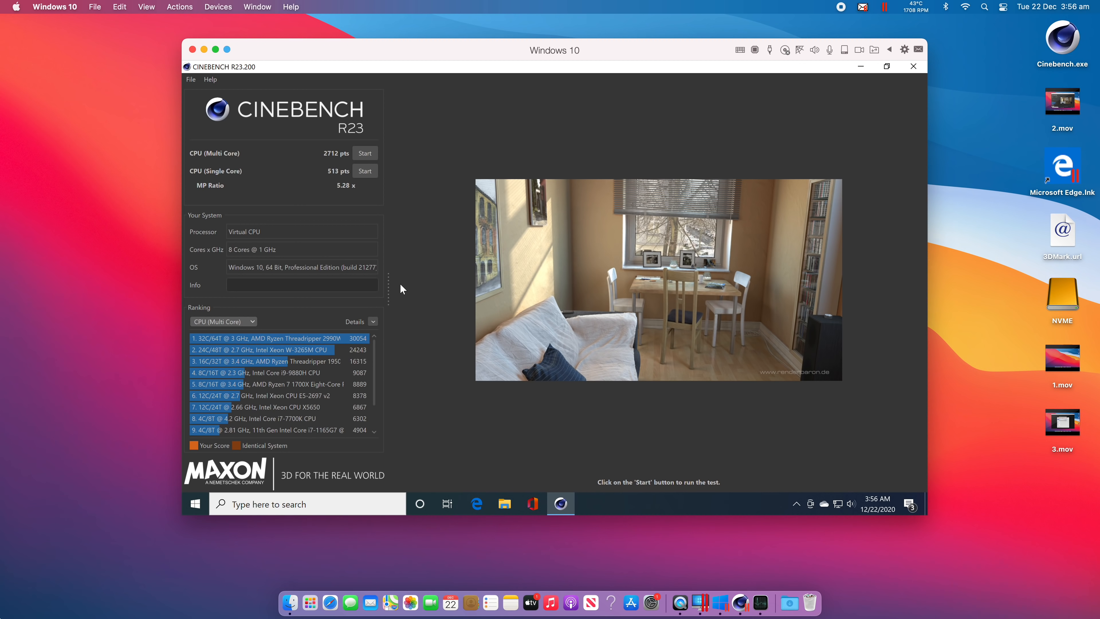
Close the Cinebench window, returning to the Windows 10 desktop in the VM
click(913, 66)
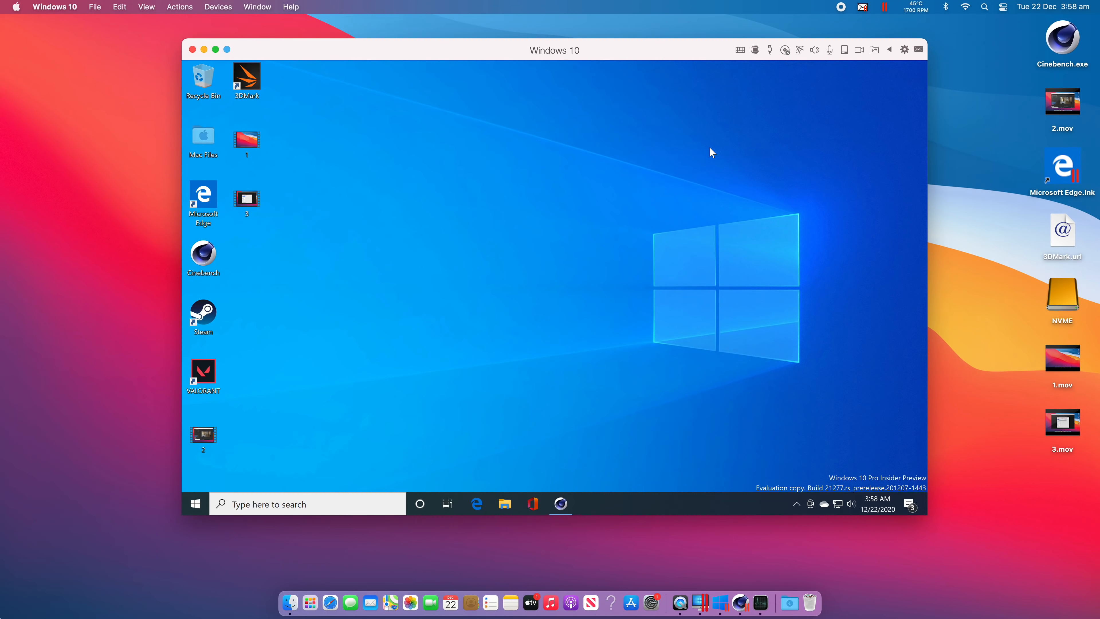
mouse_move(535, 186)
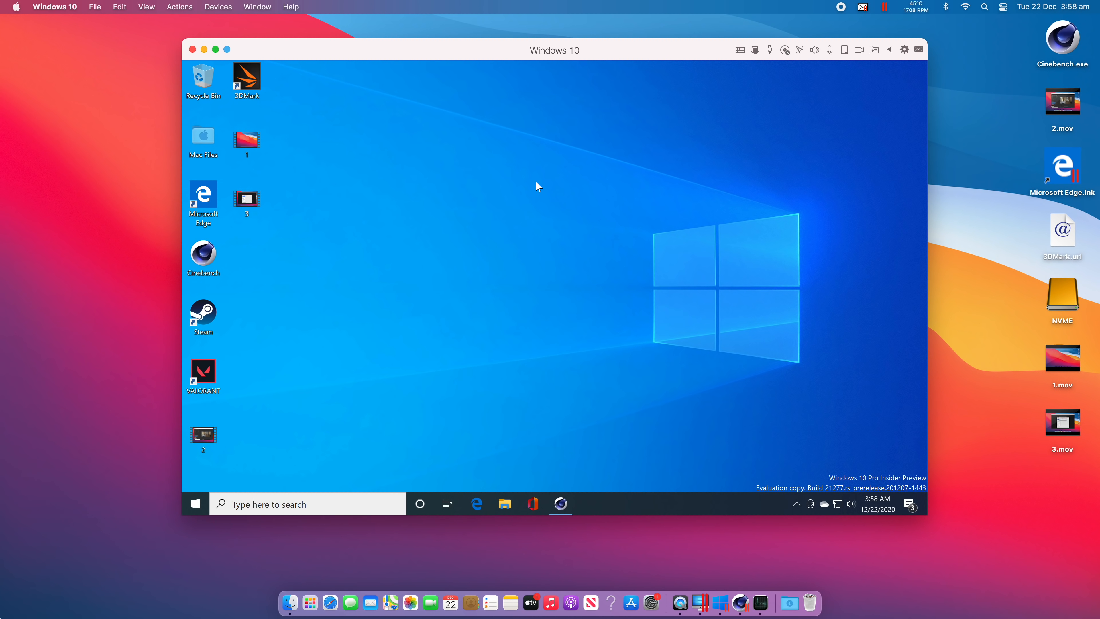
click(203, 377)
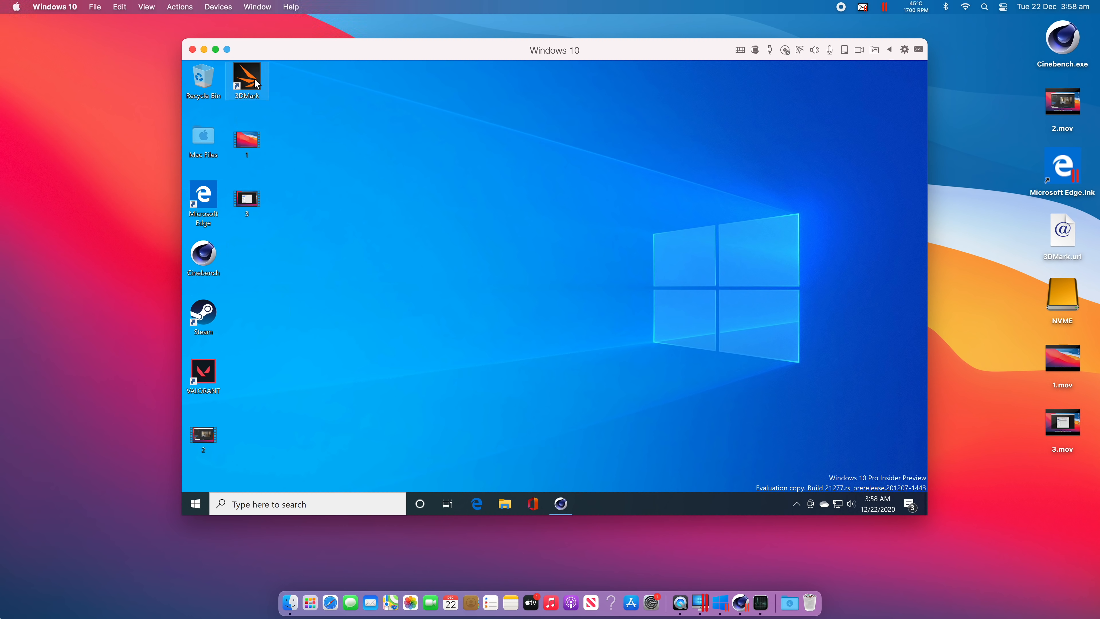
mouse_move(254, 83)
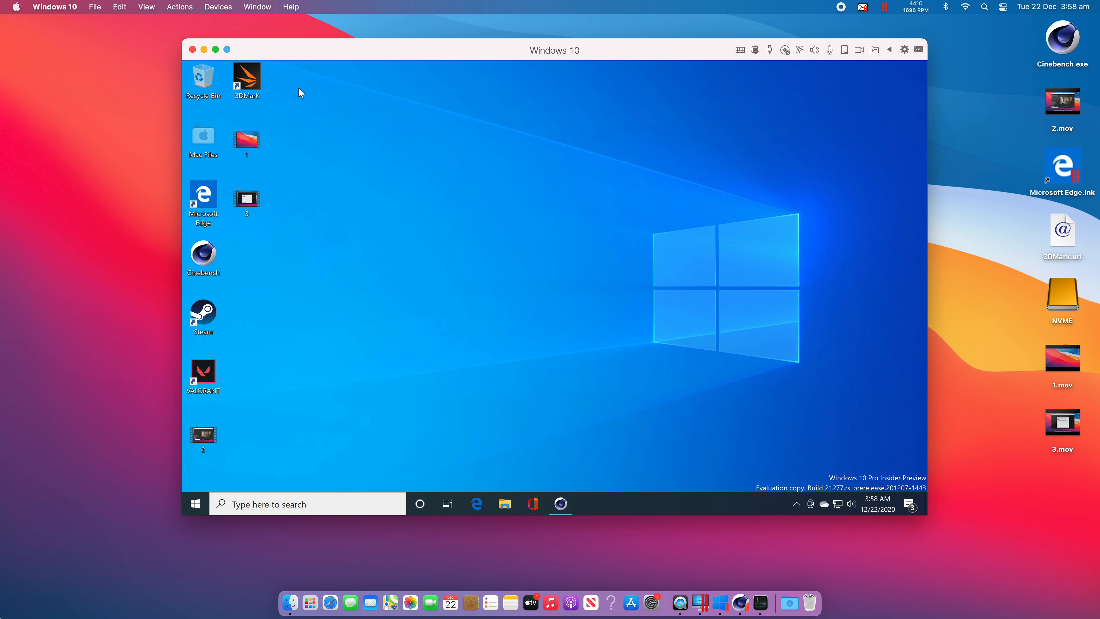
mouse_move(823, 489)
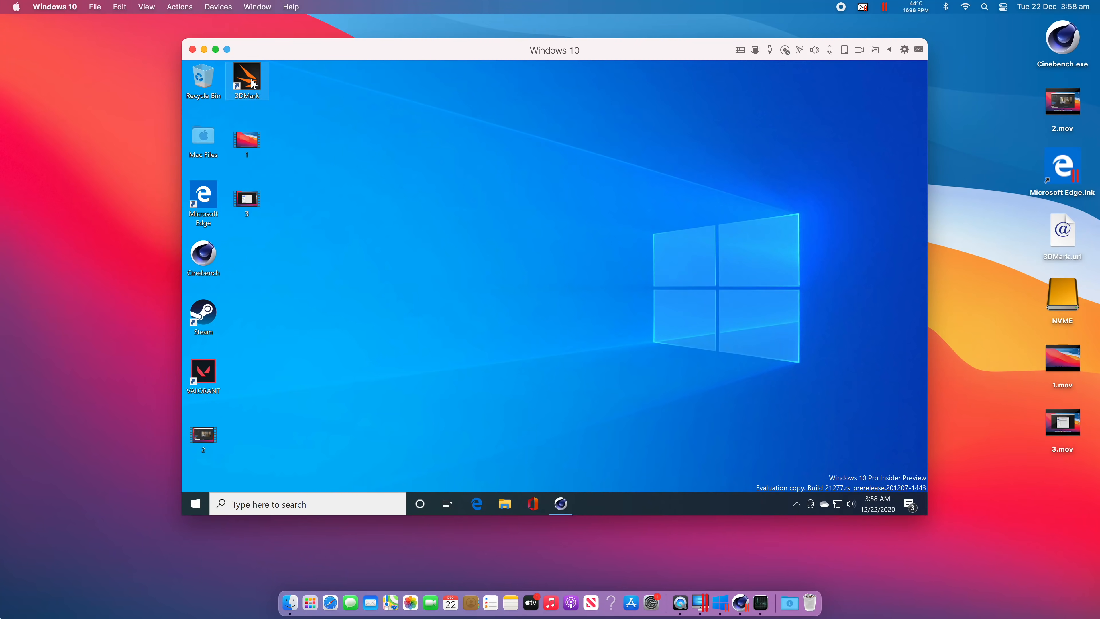
mouse_move(394, 194)
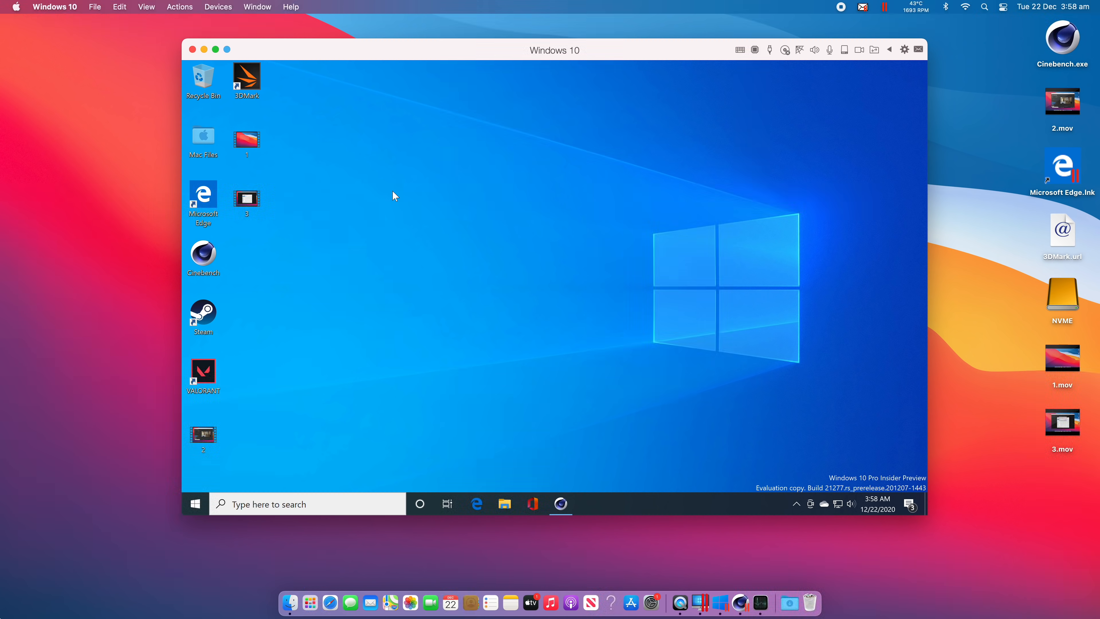
mouse_move(211, 376)
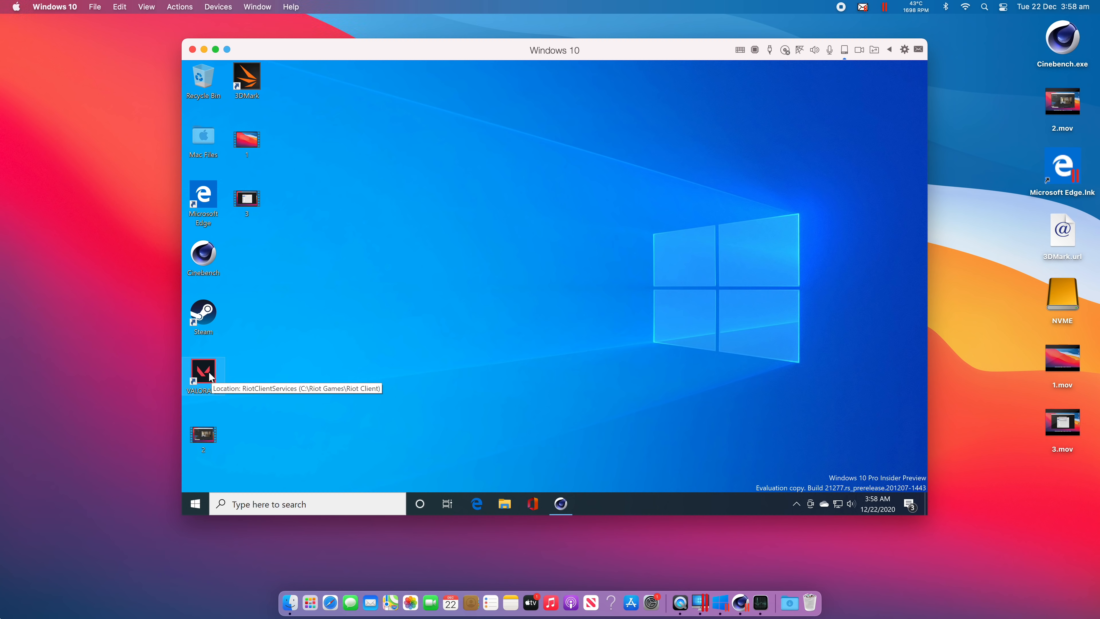
mouse_move(286, 334)
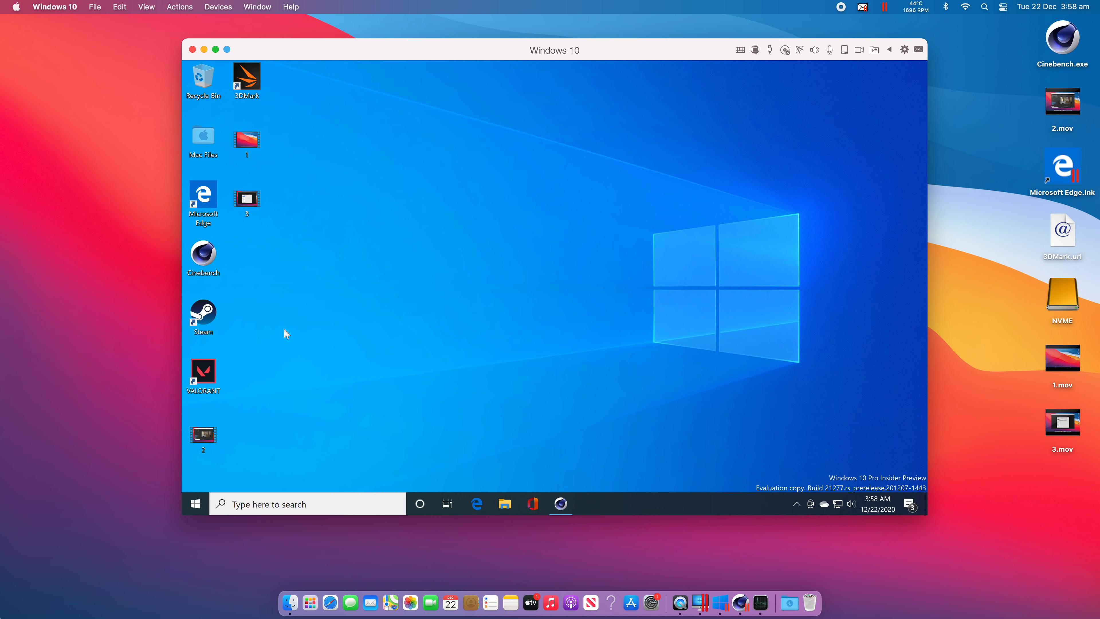
mouse_move(584, 358)
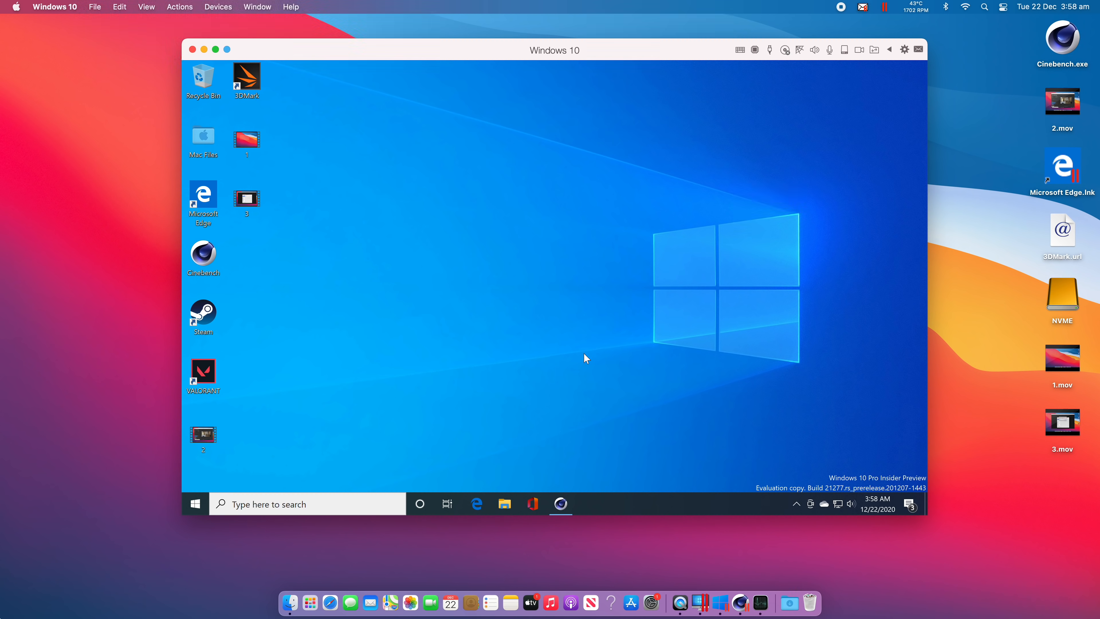
mouse_move(477, 298)
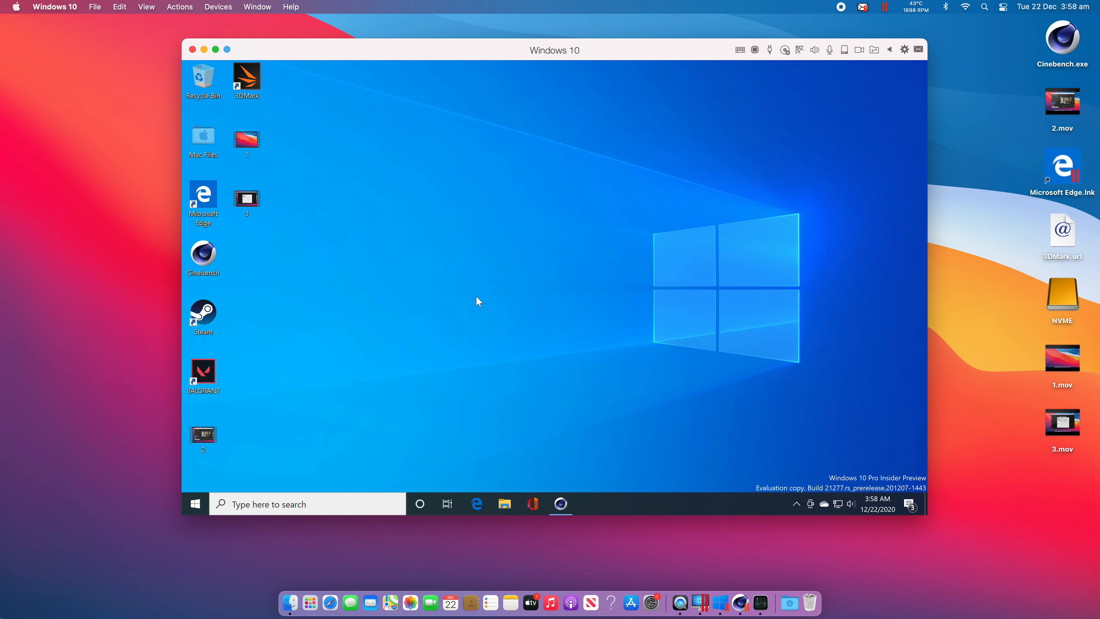